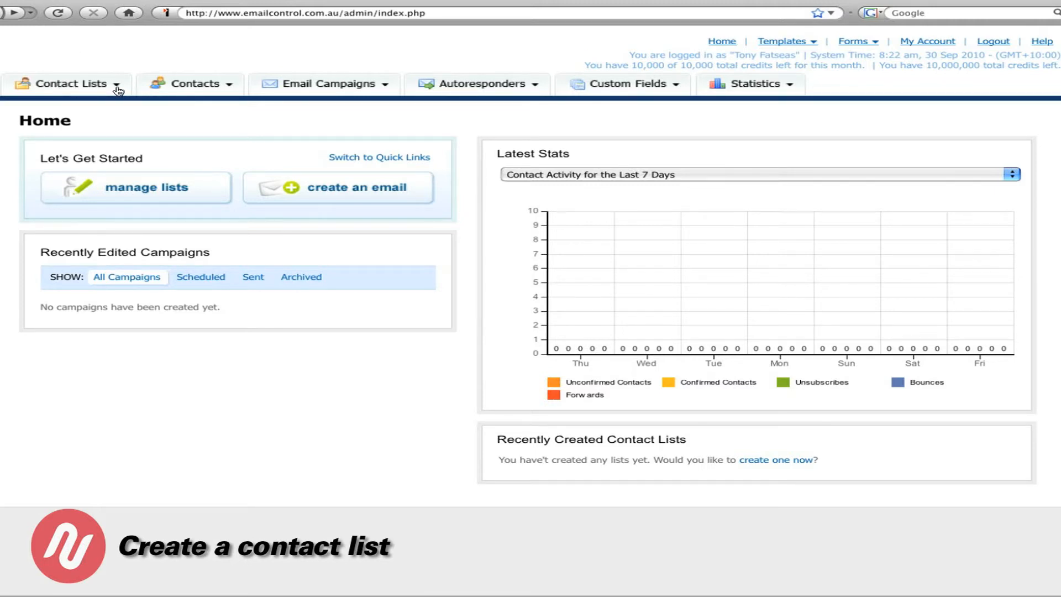
Step: Create the contact list 'My Customers' with a sales Reply-To address and save it
{"action": "left_click", "coordinate": [72, 85]}
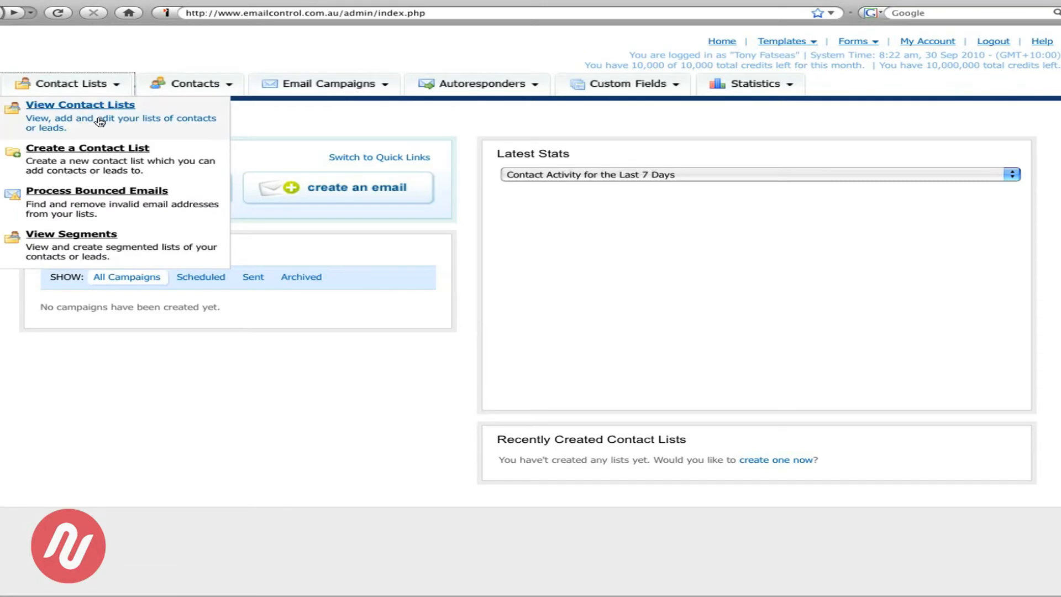
{"action": "mouse_move", "coordinate": [76, 164]}
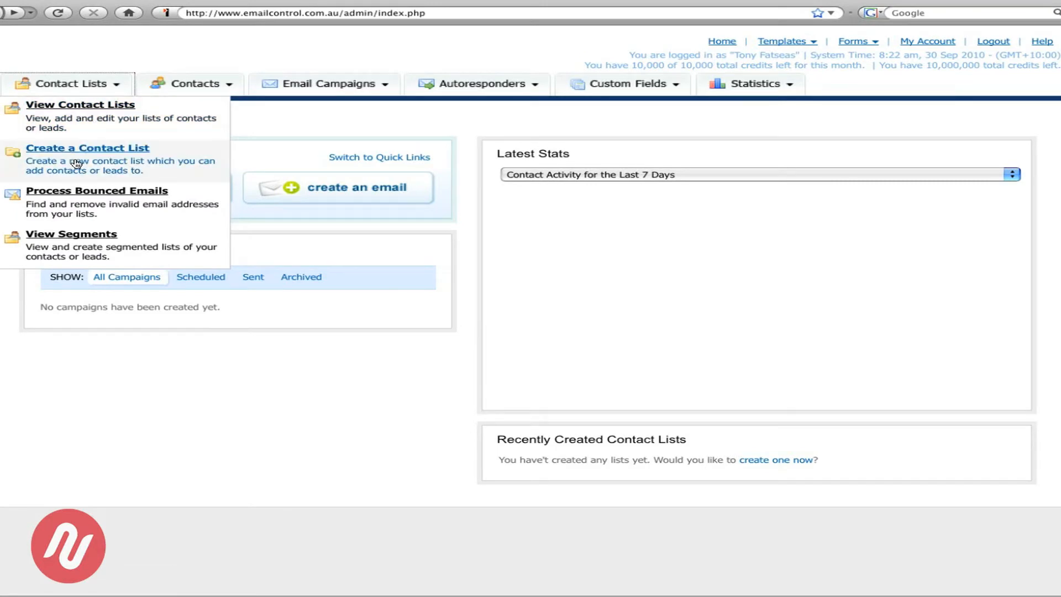
{"action": "left_click", "coordinate": [87, 148]}
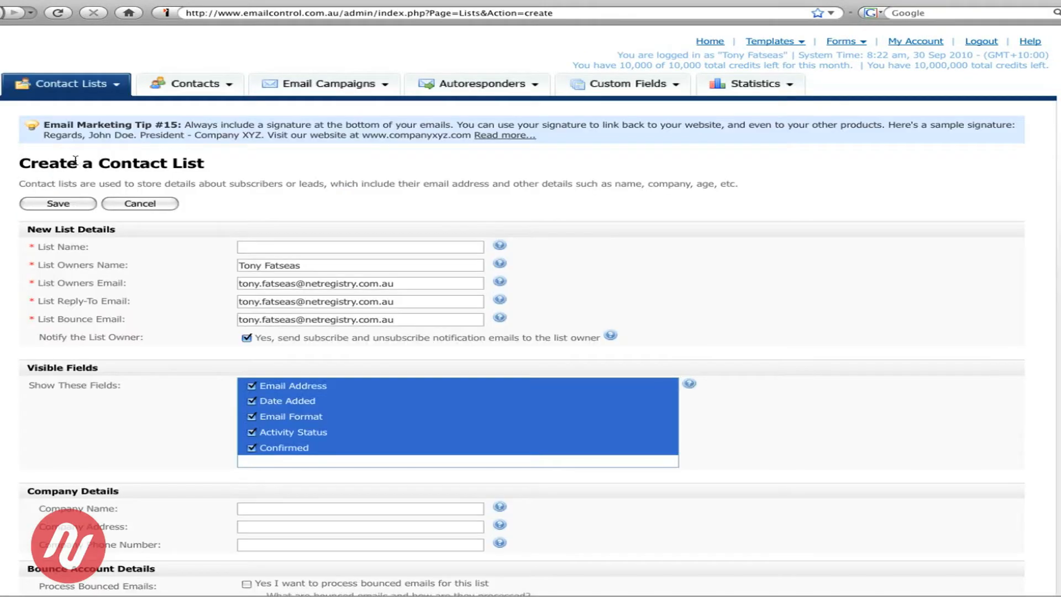
{"action": "mouse_move", "coordinate": [371, 225]}
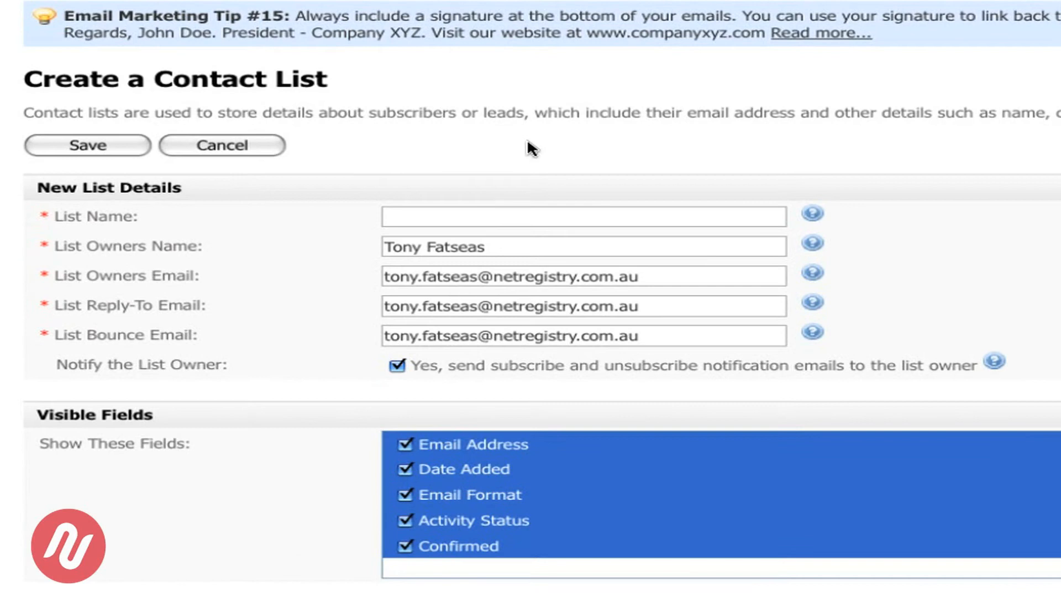
{"action": "type", "text": "M"}
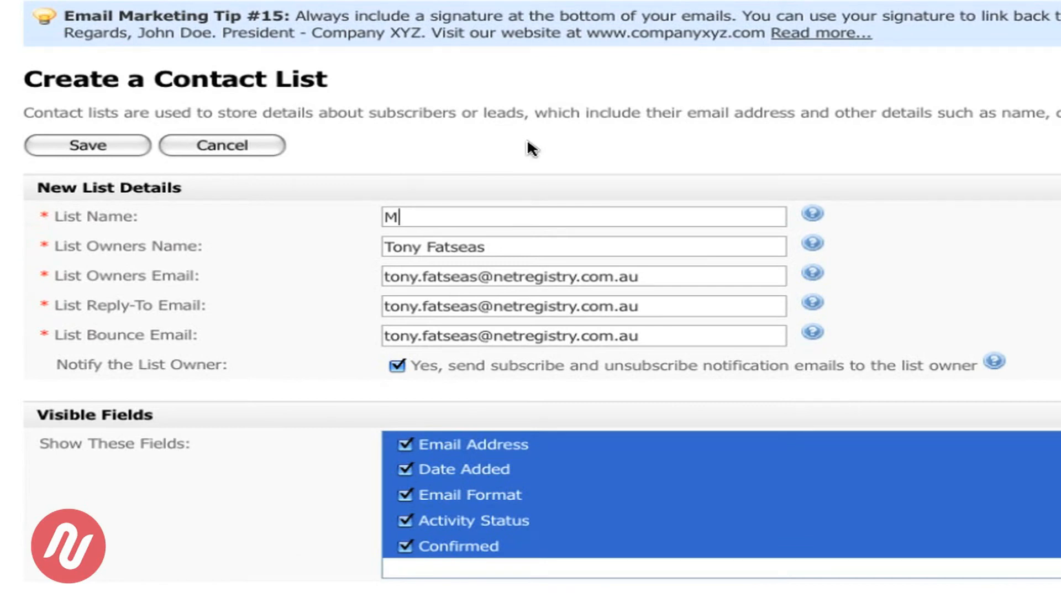
{"action": "type", "text": "y Cus"}
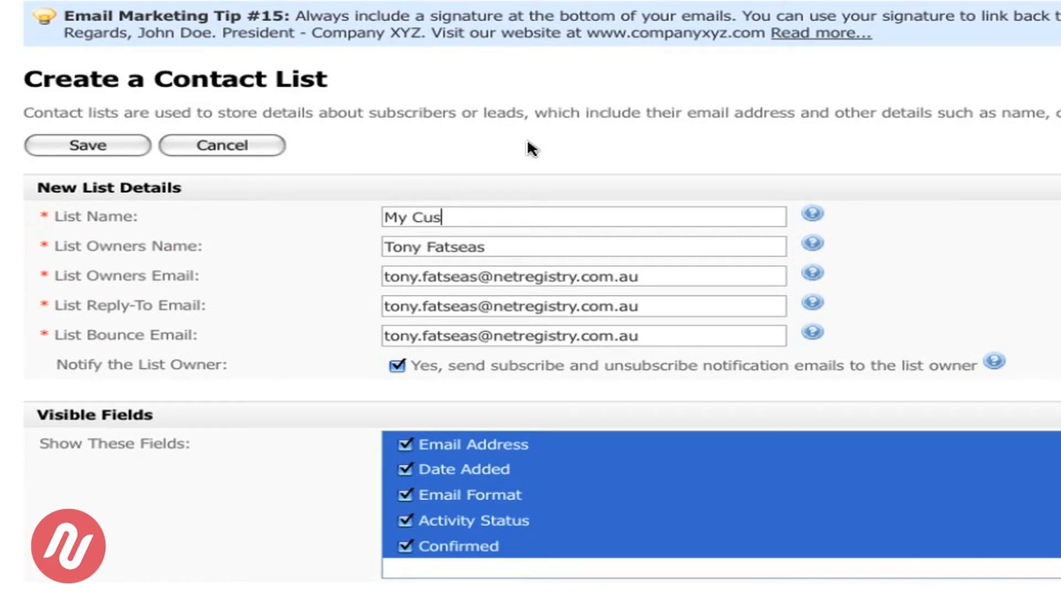
{"action": "type", "text": "to"}
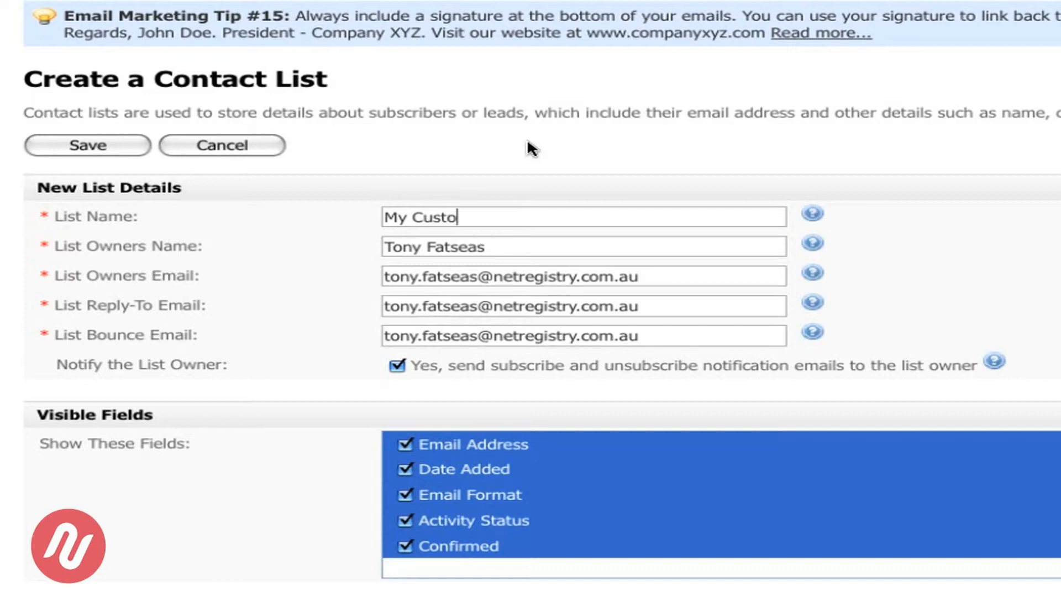
{"action": "type", "text": "mers"}
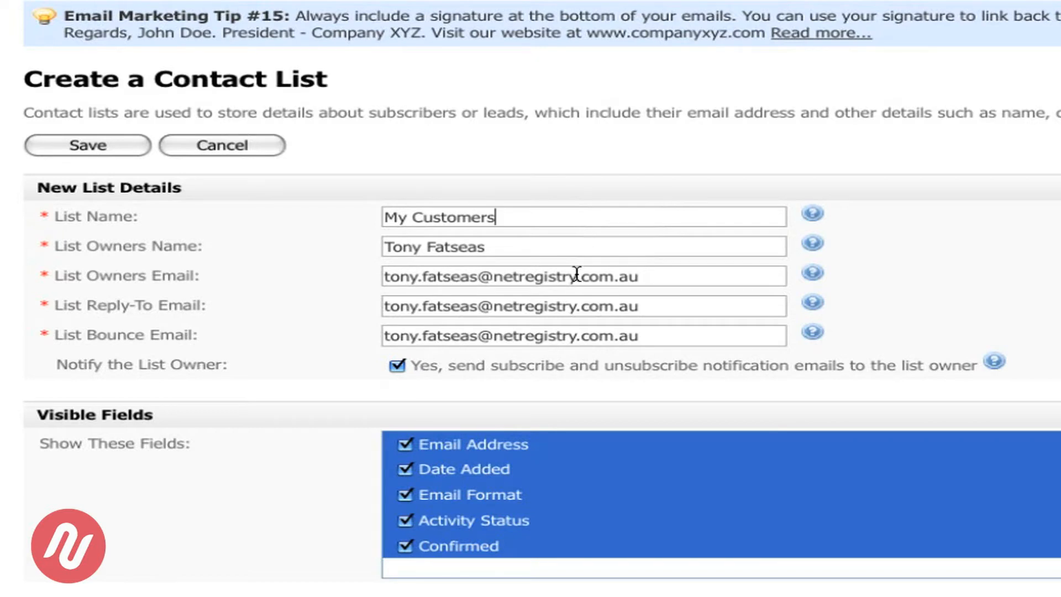
{"action": "mouse_move", "coordinate": [529, 304]}
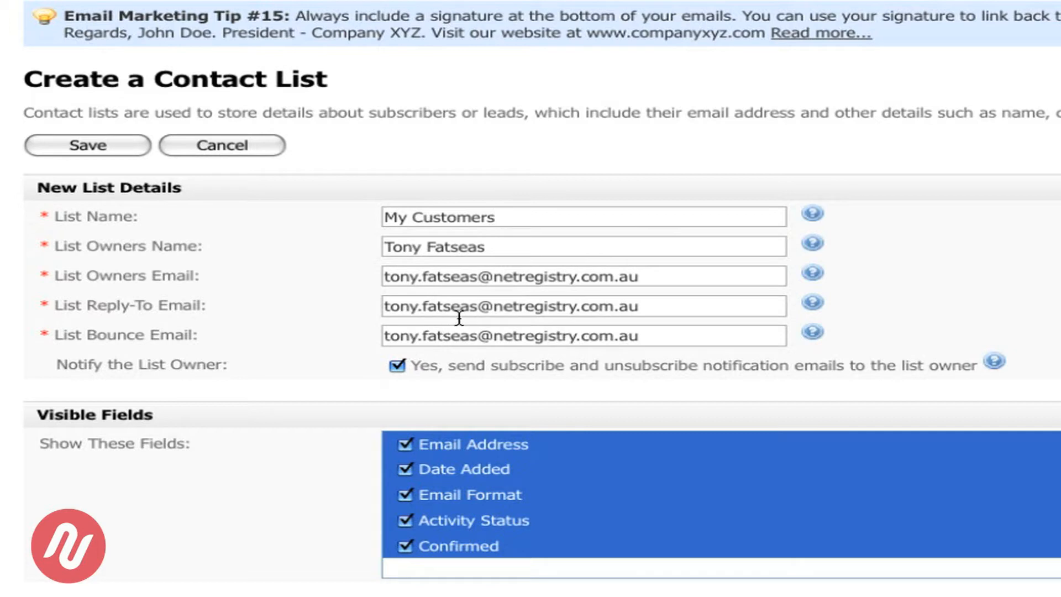
{"action": "triple_click", "coordinate": [503, 306]}
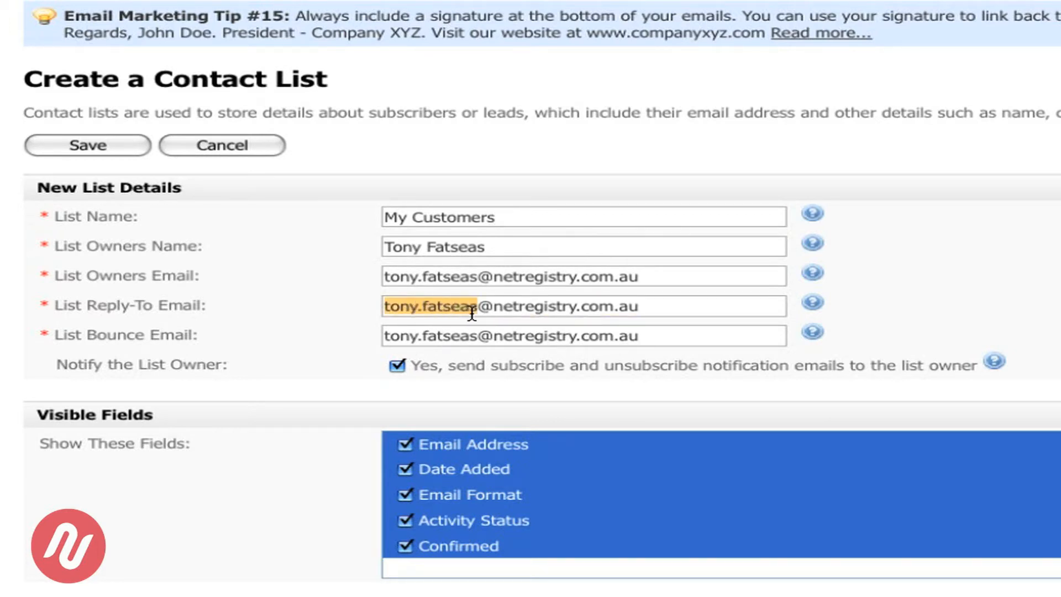
{"action": "mouse_move", "coordinate": [902, 220]}
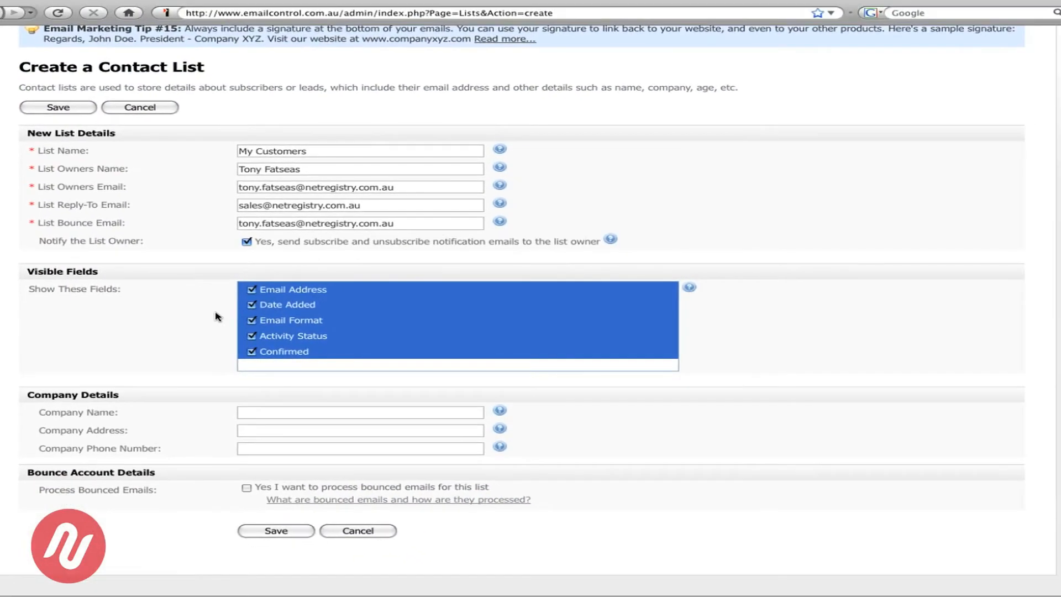
{"action": "mouse_move", "coordinate": [261, 523]}
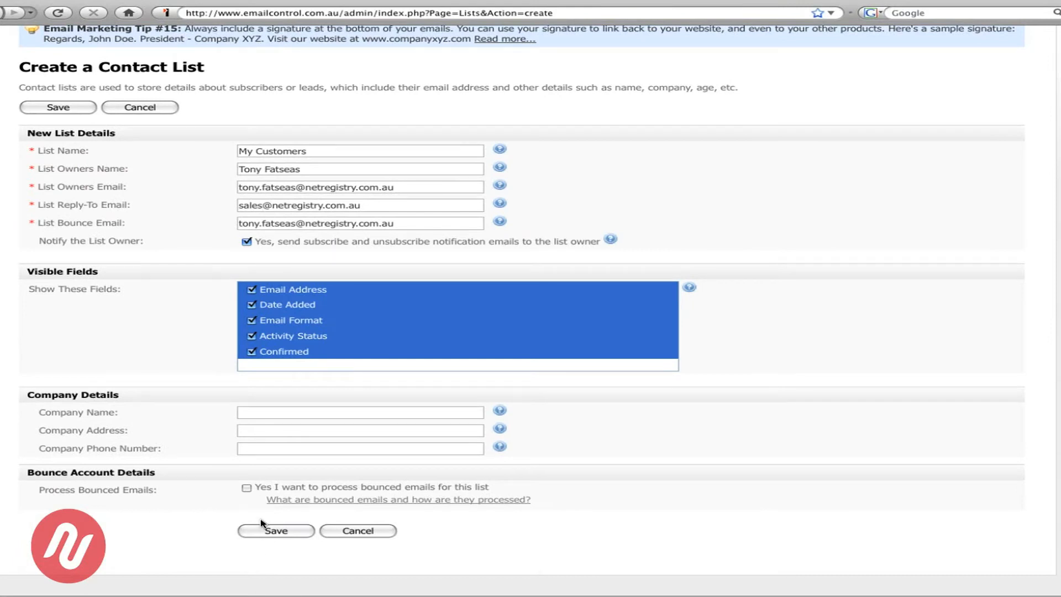
{"action": "left_click", "coordinate": [275, 530]}
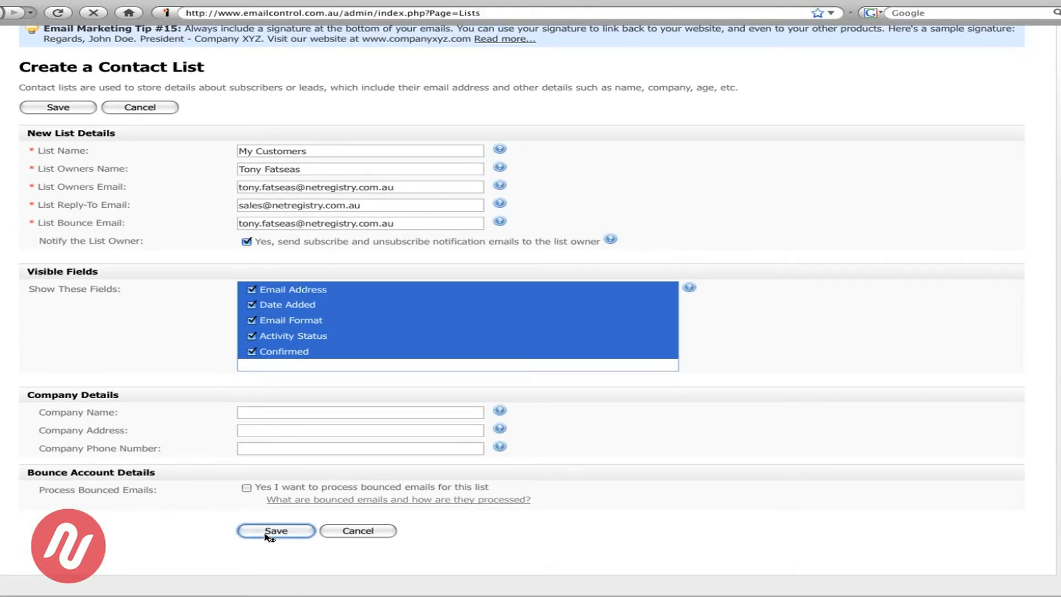
Step: Finish saving My Customers so it shows with zero contacts
{"action": "left_click", "coordinate": [276, 530]}
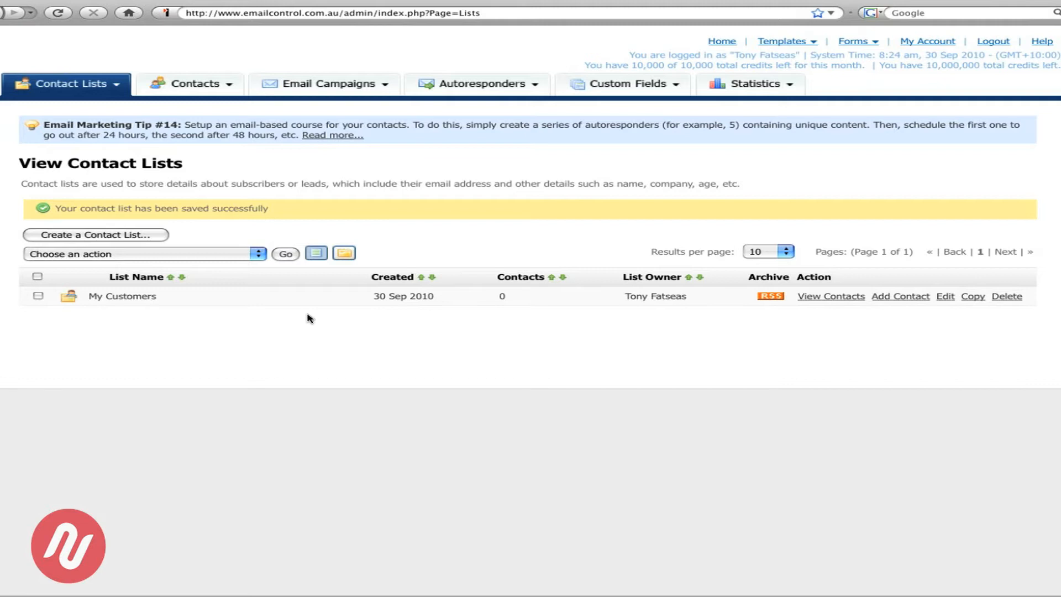
{"action": "mouse_move", "coordinate": [188, 331]}
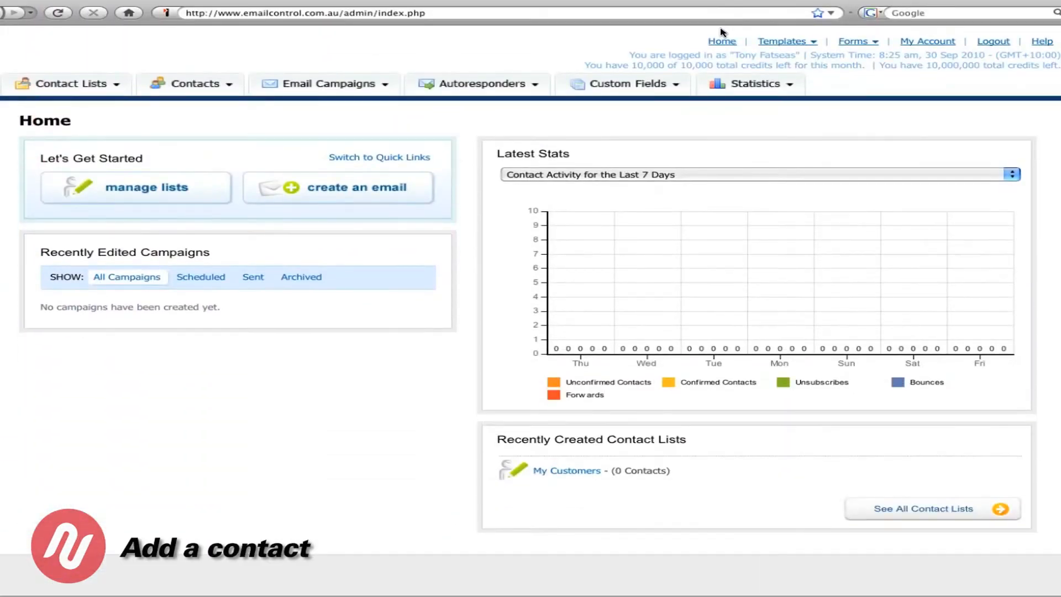
{"action": "mouse_move", "coordinate": [110, 95]}
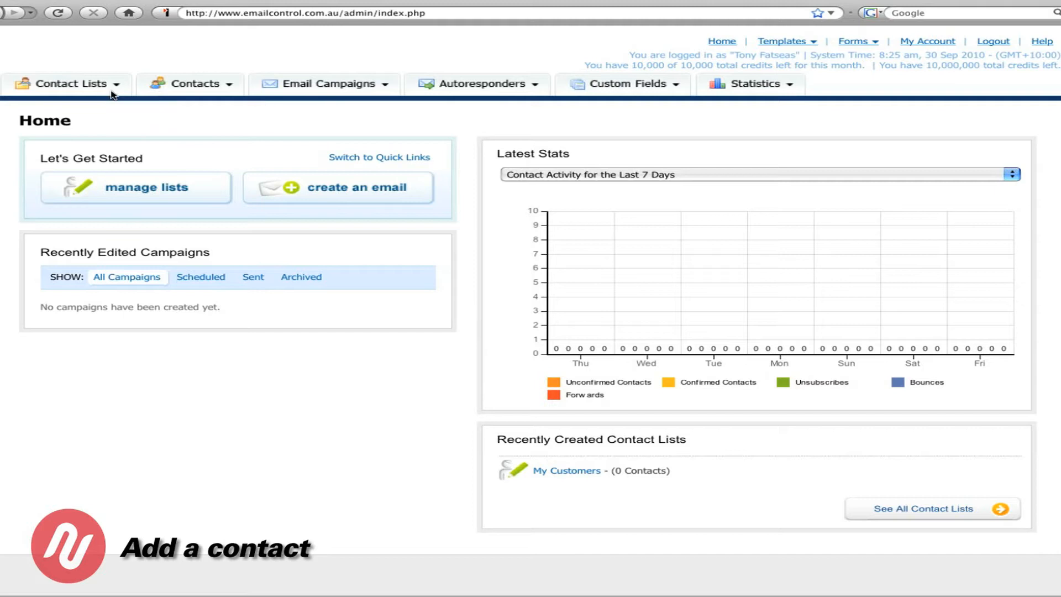
{"action": "mouse_move", "coordinate": [201, 94]}
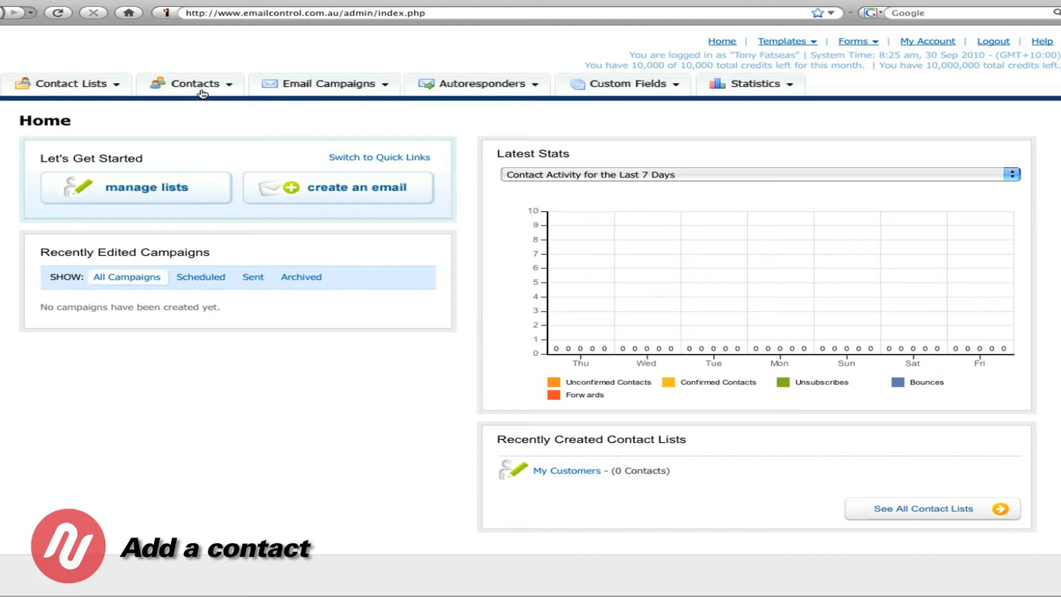
{"action": "mouse_move", "coordinate": [206, 92]}
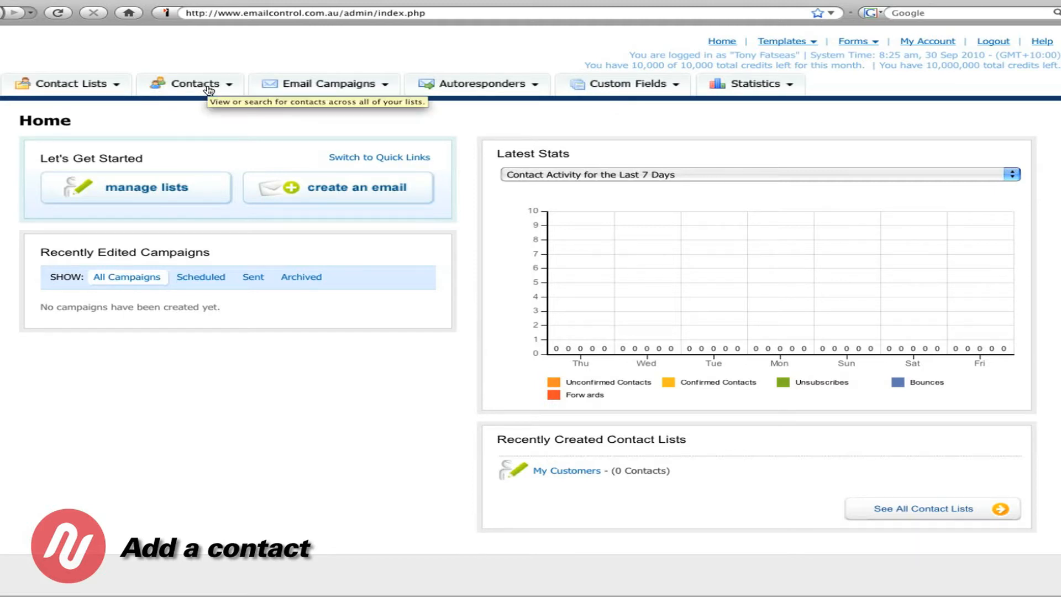
{"action": "left_click", "coordinate": [196, 84]}
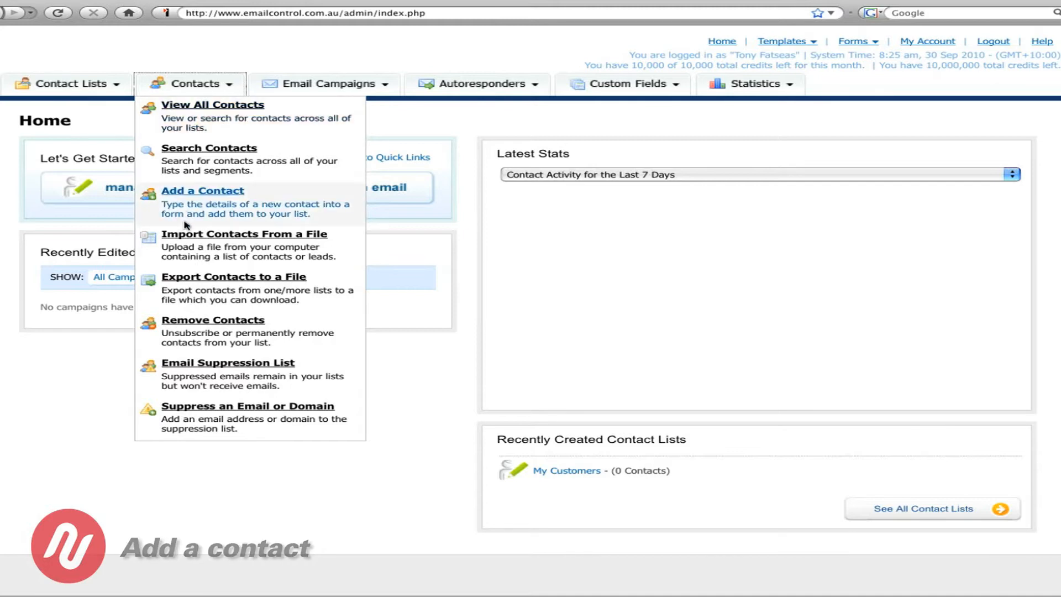
{"action": "left_click", "coordinate": [202, 190]}
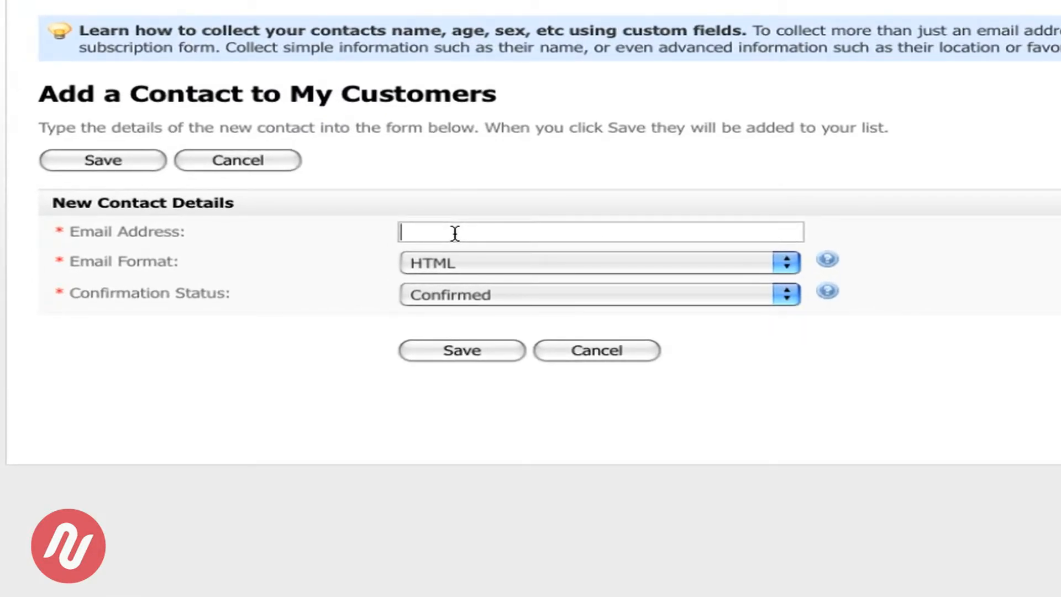
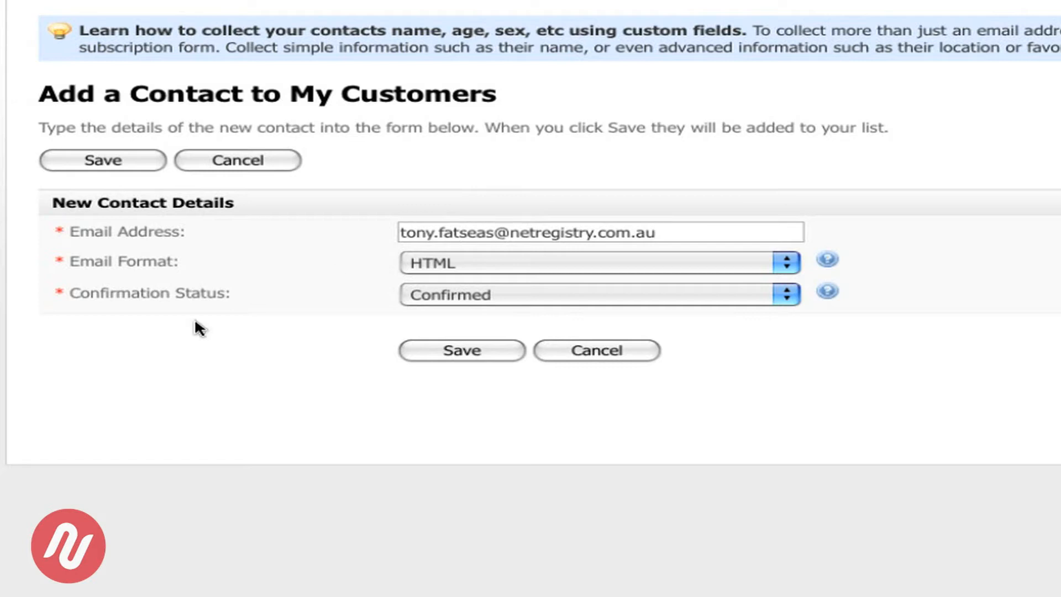
{"action": "mouse_move", "coordinate": [457, 282]}
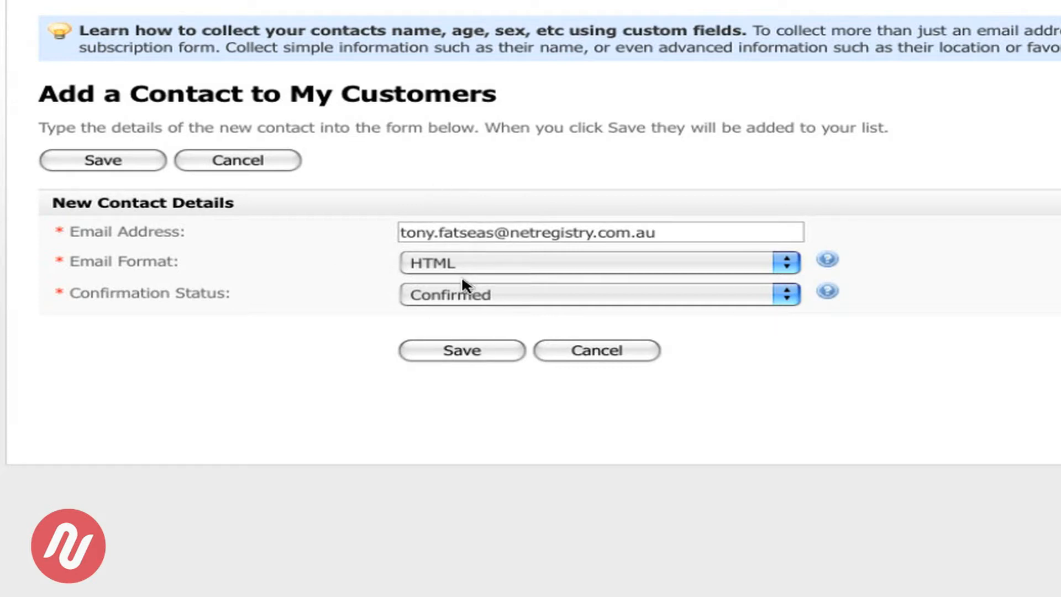
{"action": "left_click", "coordinate": [462, 350]}
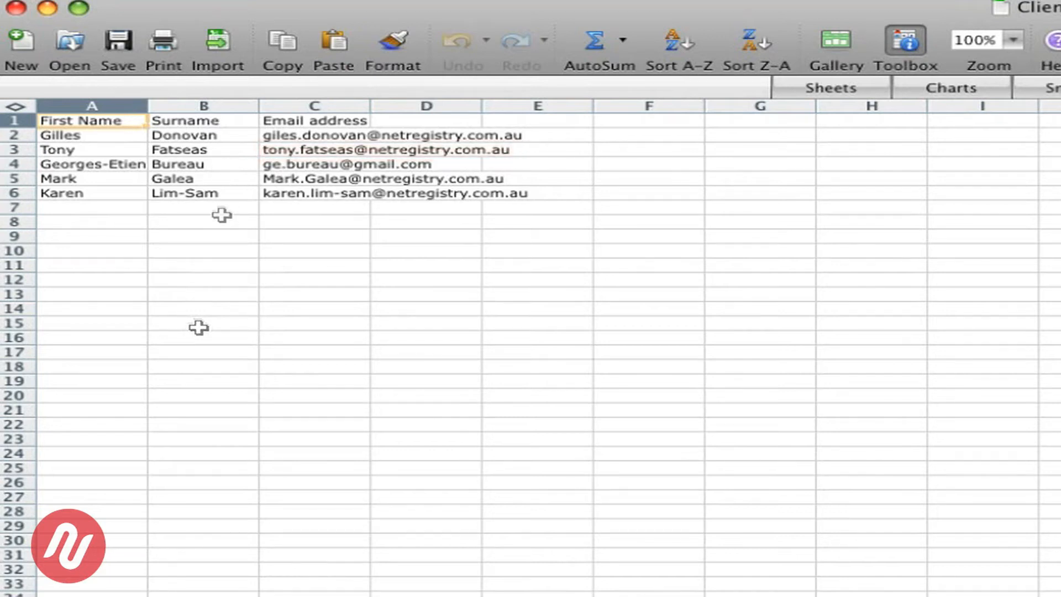
{"action": "mouse_move", "coordinate": [172, 234]}
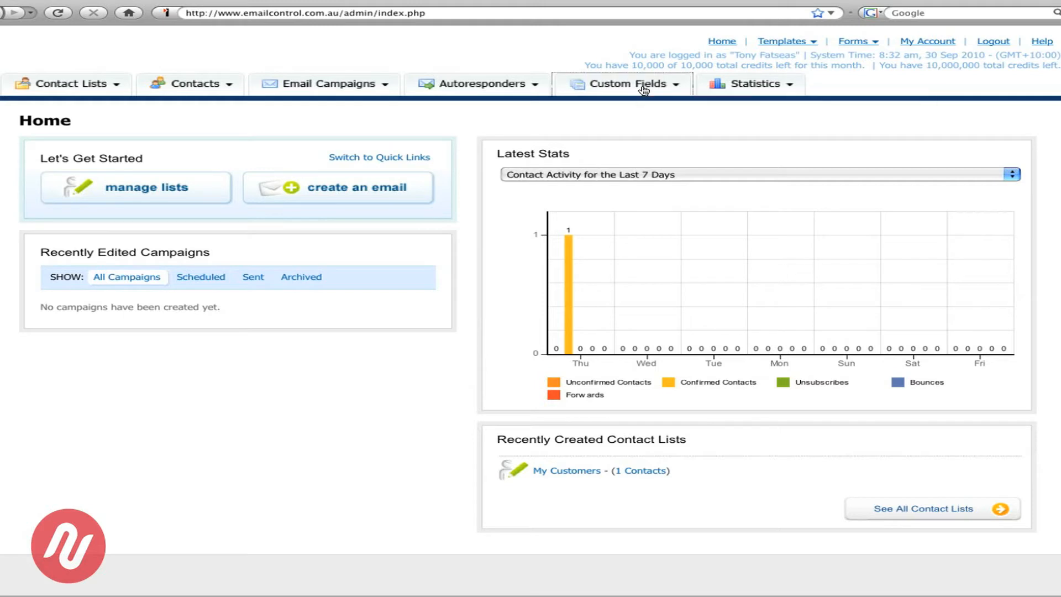
Step: Create a 'First Name' text custom field with default settings, linked to My Customers
{"action": "left_click", "coordinate": [627, 84]}
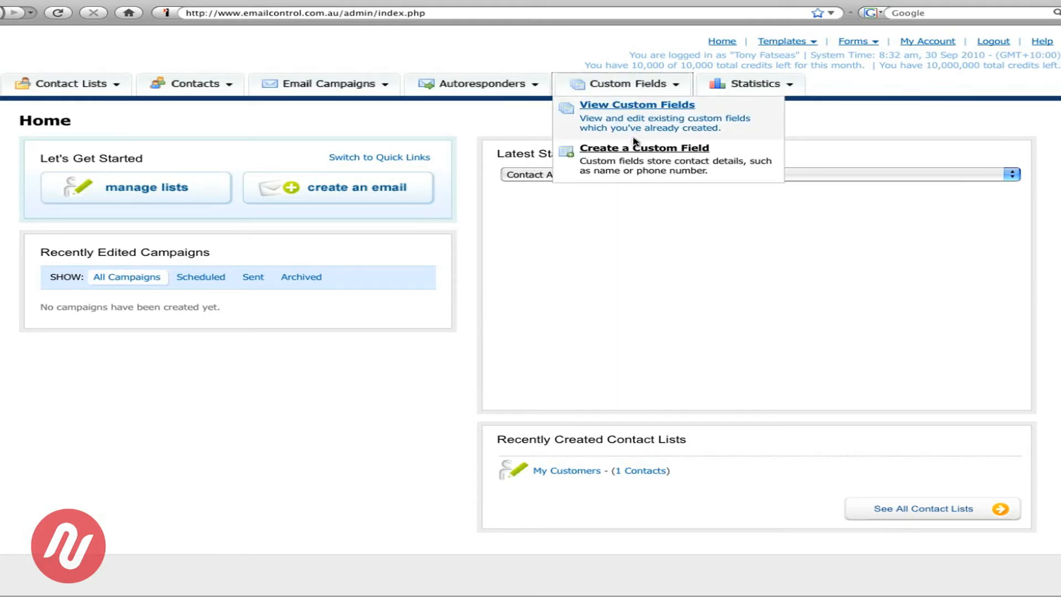
{"action": "left_click", "coordinate": [645, 148]}
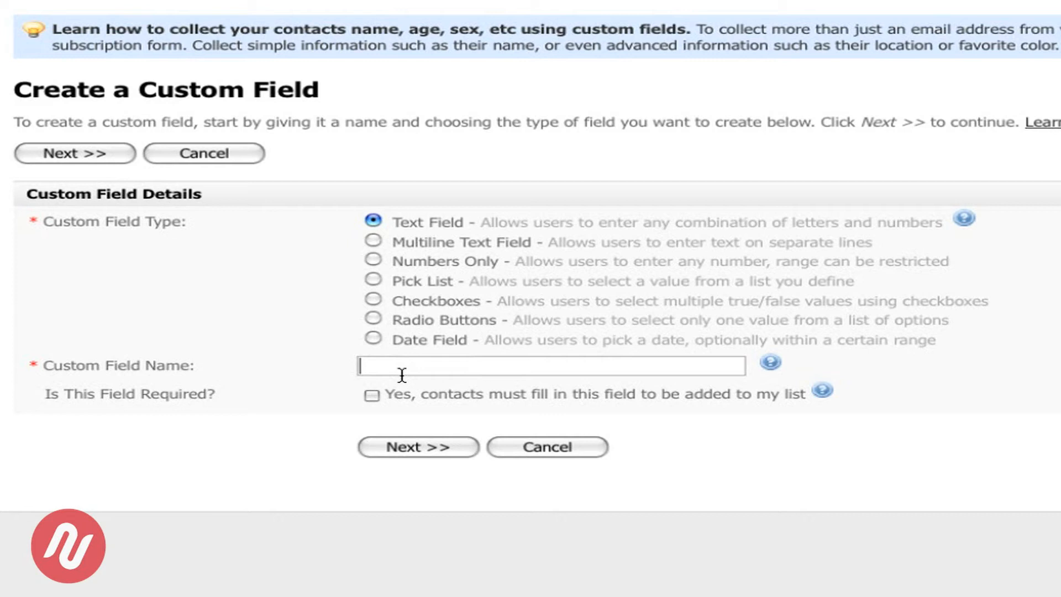
{"action": "type", "text": "First Name"}
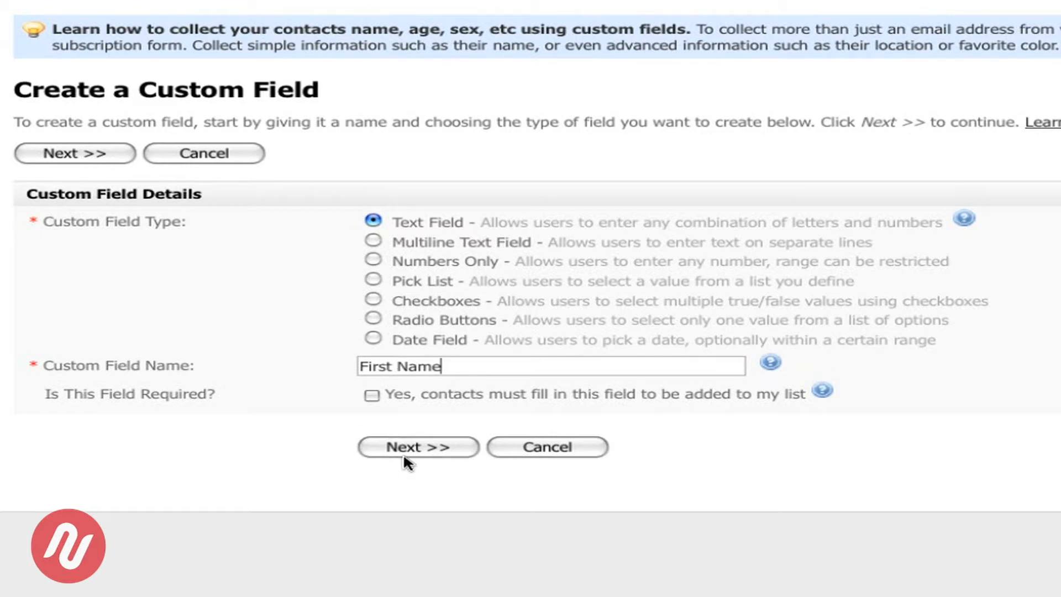
{"action": "left_click", "coordinate": [417, 446]}
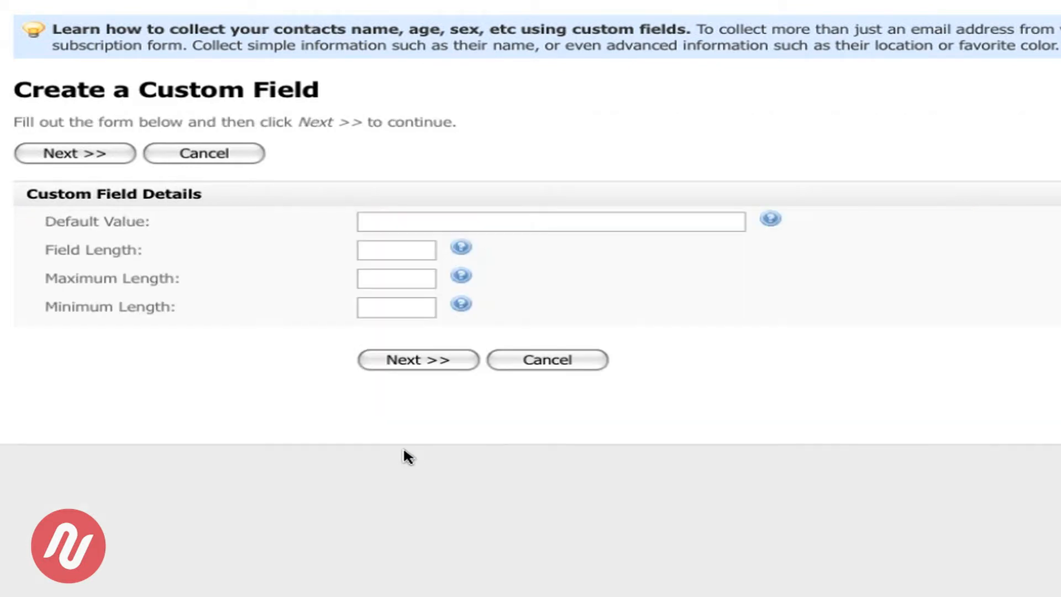
{"action": "mouse_move", "coordinate": [412, 466]}
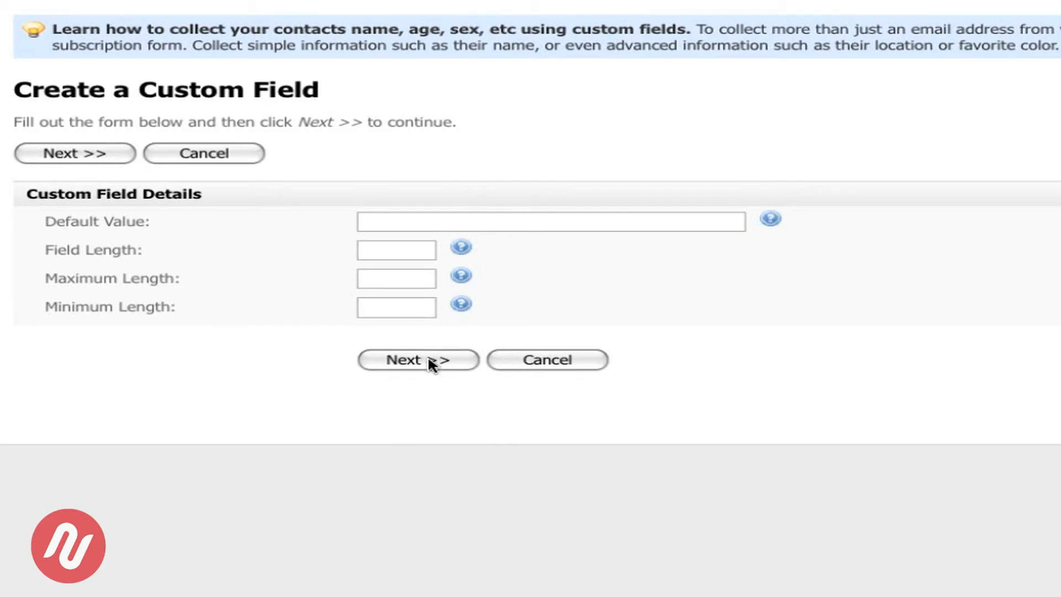
{"action": "left_click", "coordinate": [417, 359]}
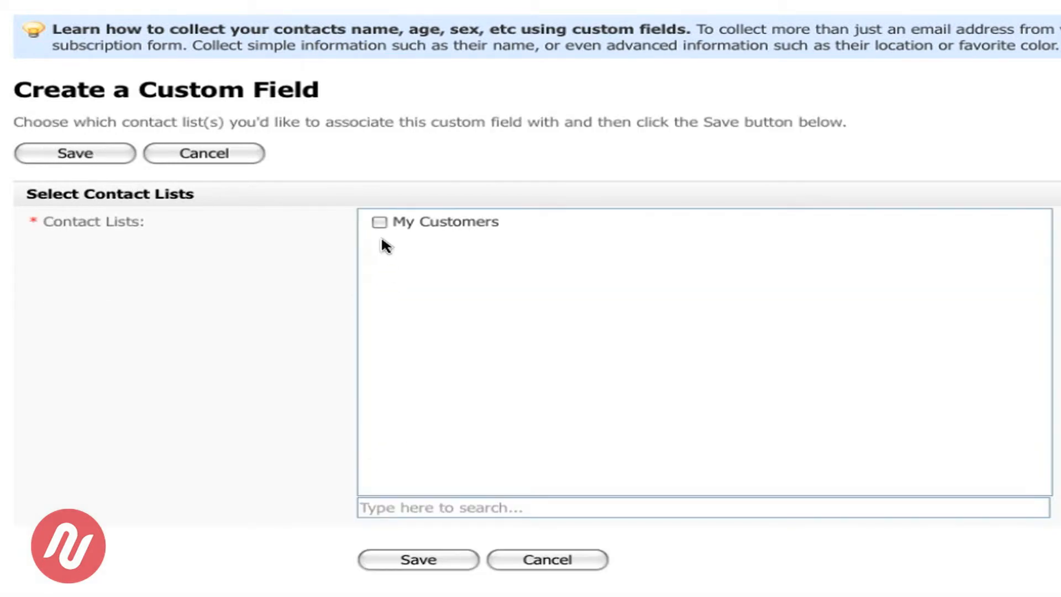
{"action": "left_click", "coordinate": [379, 222]}
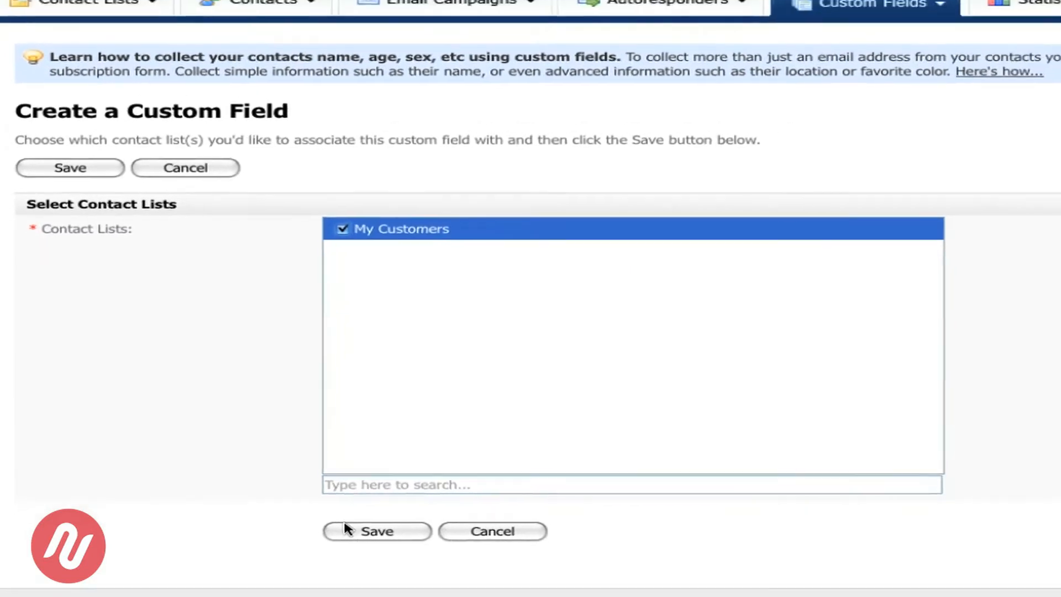
{"action": "left_click", "coordinate": [376, 531]}
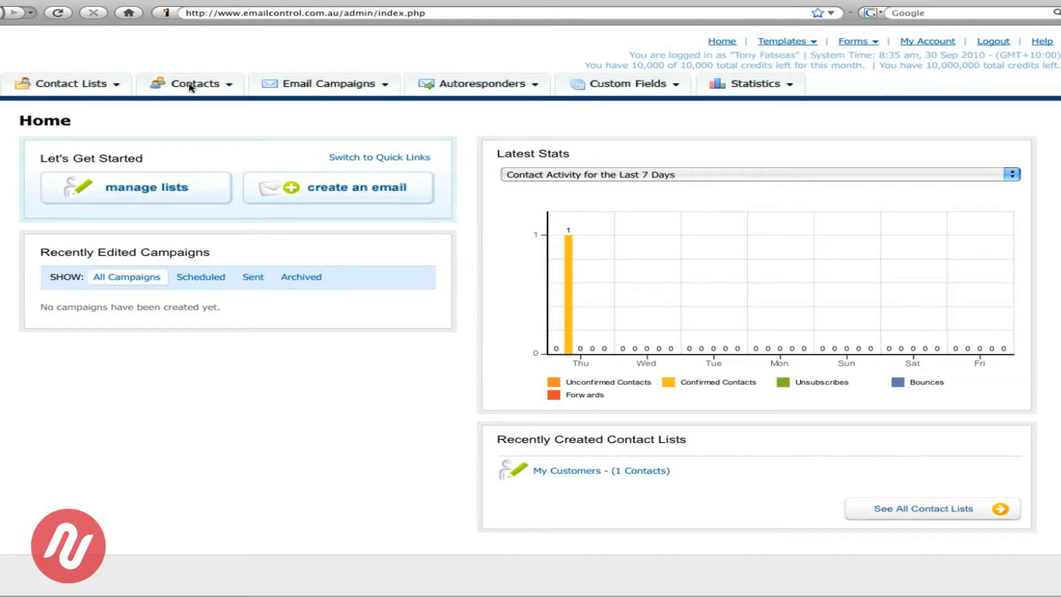
Step: Start a file import into My Customers using the client CSV file
{"action": "left_click", "coordinate": [192, 84]}
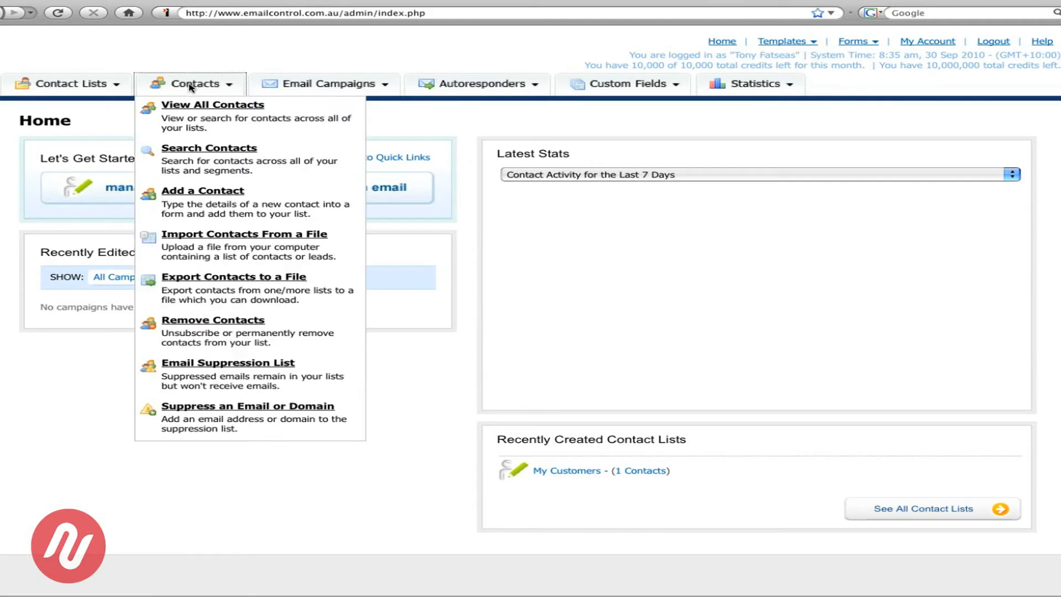
{"action": "mouse_move", "coordinate": [187, 237]}
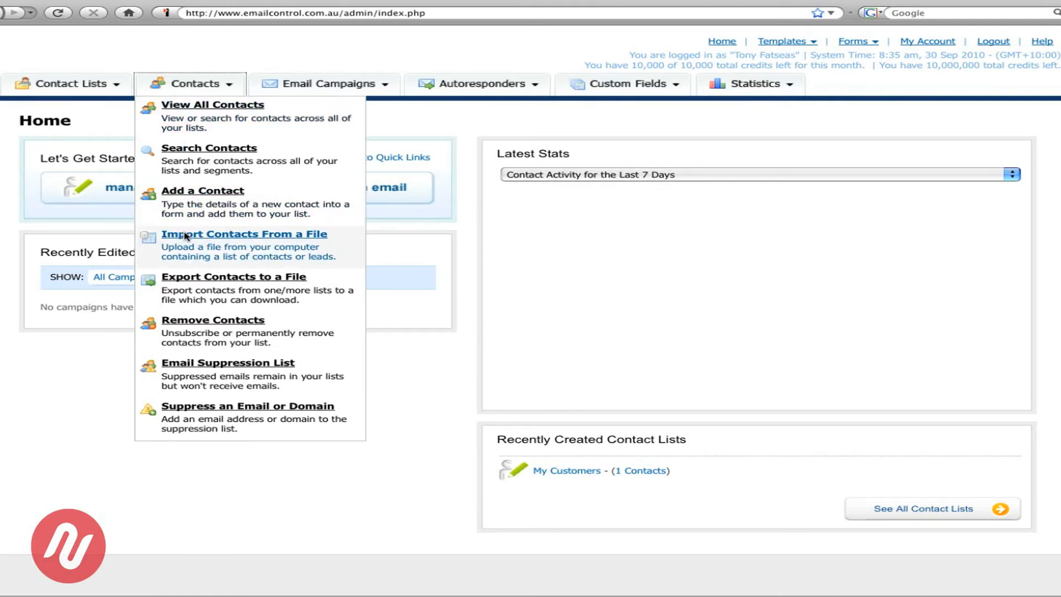
{"action": "left_click", "coordinate": [244, 233]}
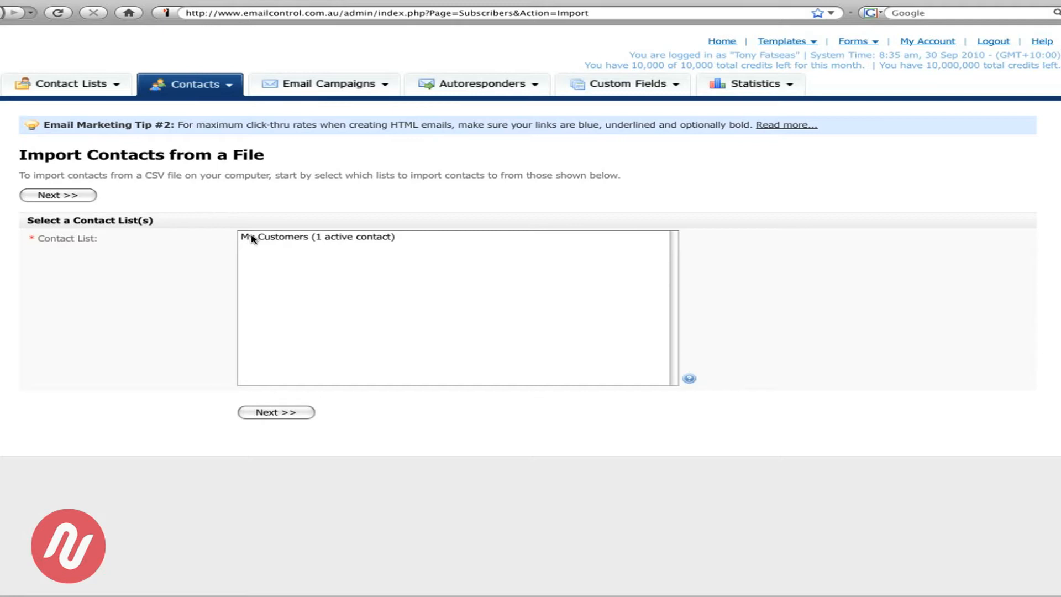
{"action": "left_click", "coordinate": [317, 236]}
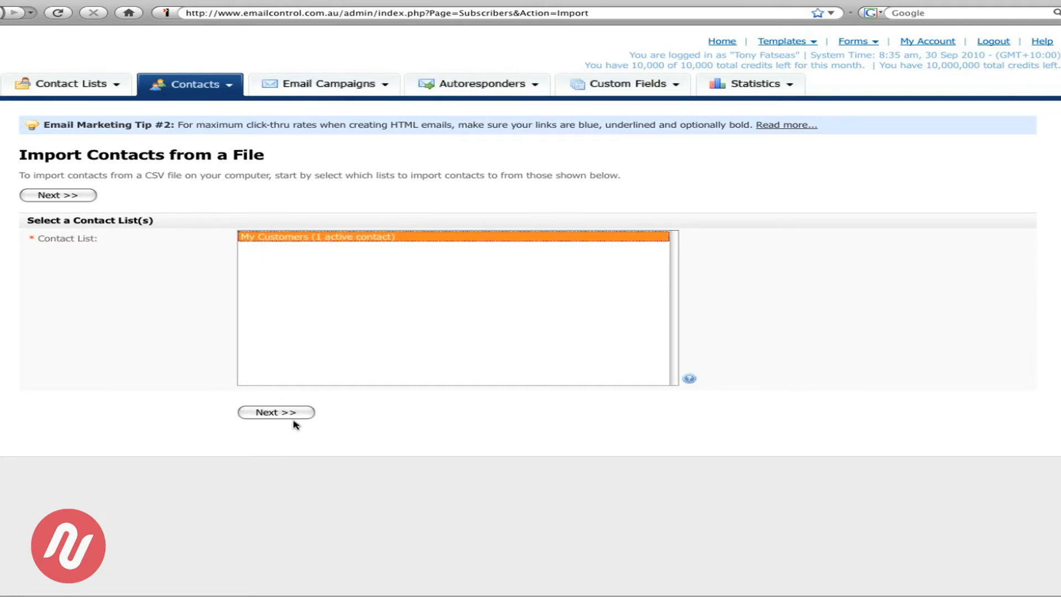
{"action": "left_click", "coordinate": [276, 412]}
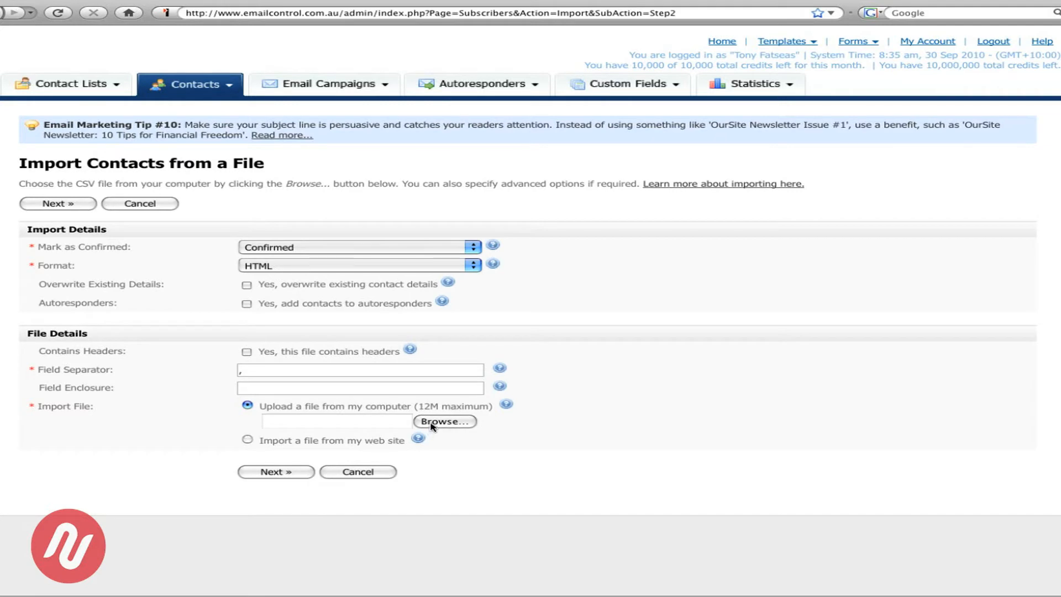
{"action": "left_click", "coordinate": [444, 421]}
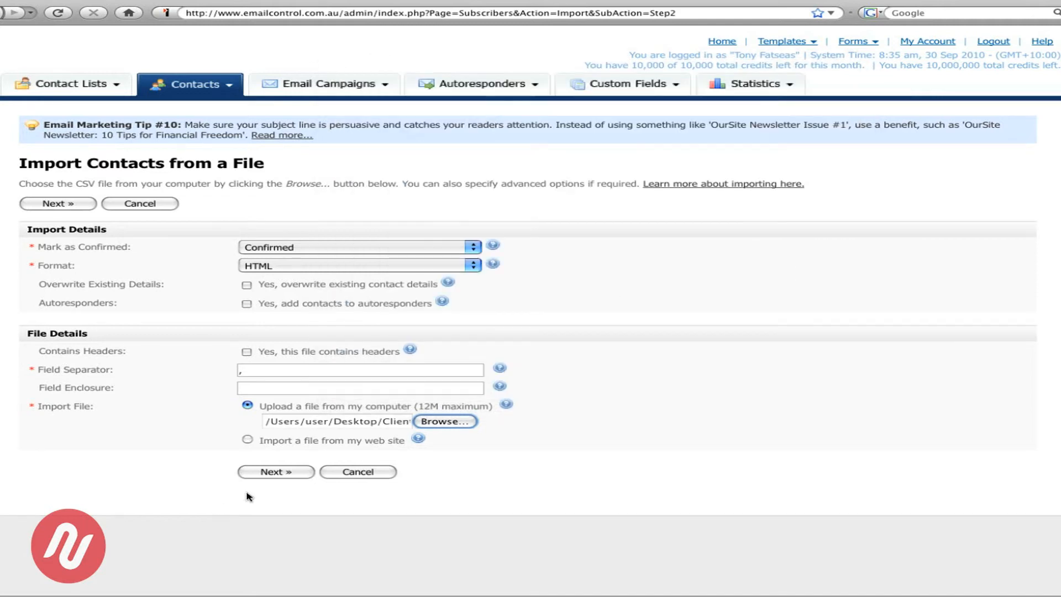
{"action": "left_click", "coordinate": [275, 472]}
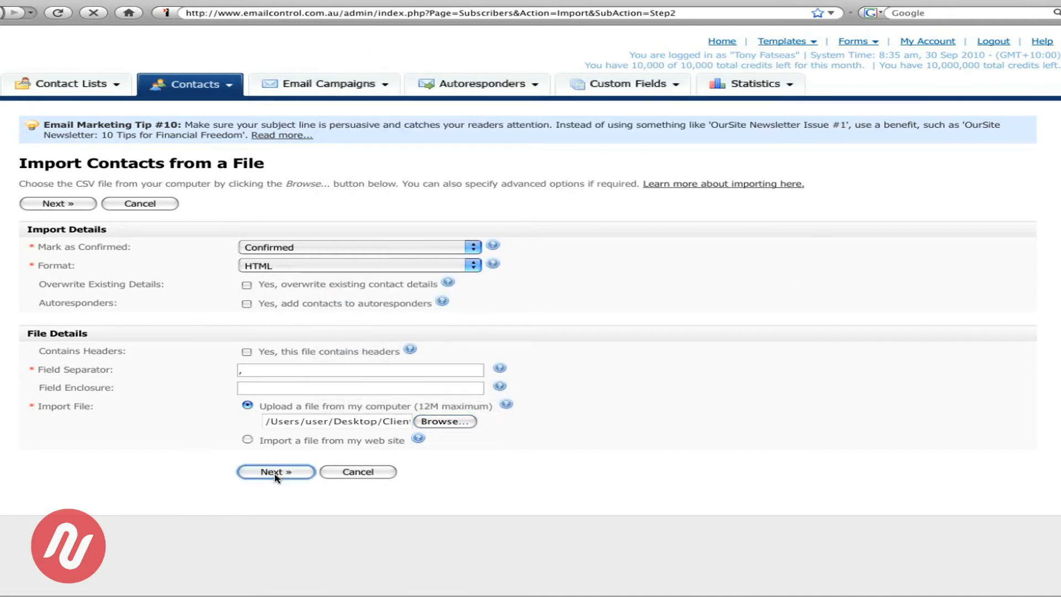
{"action": "left_click", "coordinate": [276, 472]}
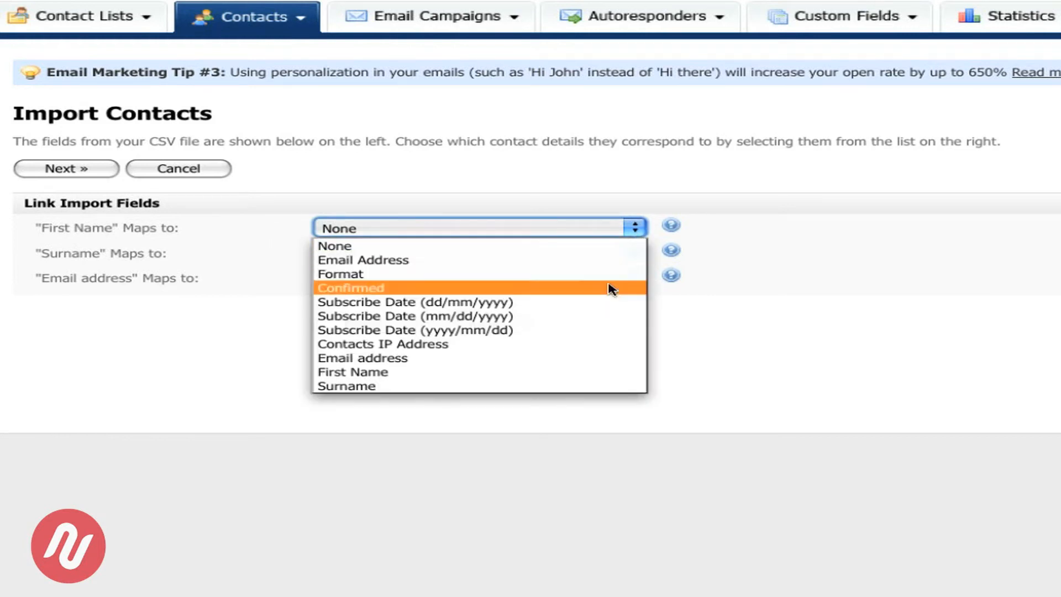
Step: Map the First Name, Surname and Email address columns to their fields
{"action": "left_click", "coordinate": [353, 371]}
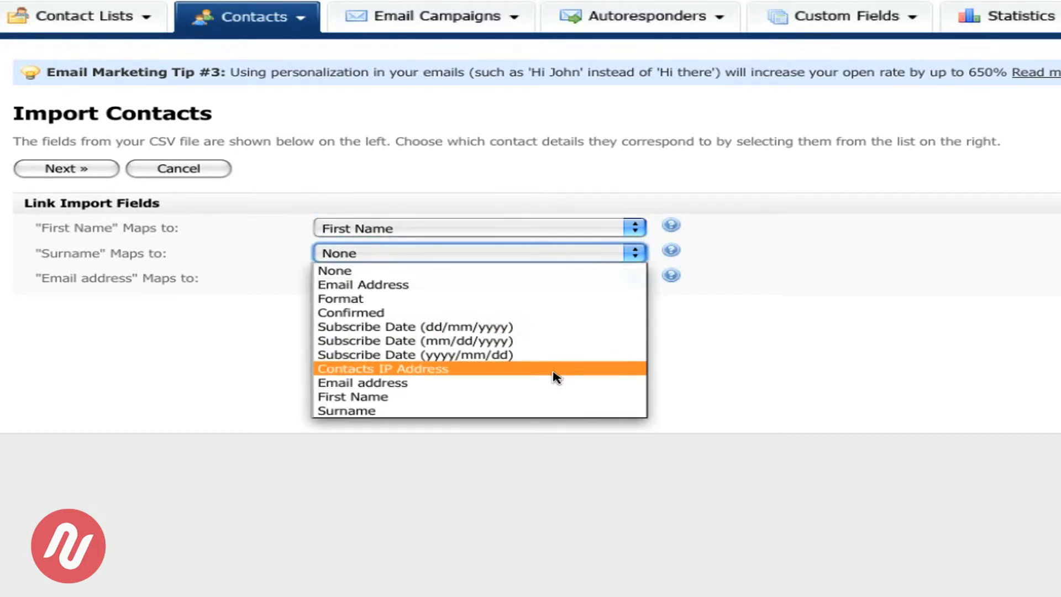
{"action": "left_click", "coordinate": [344, 410]}
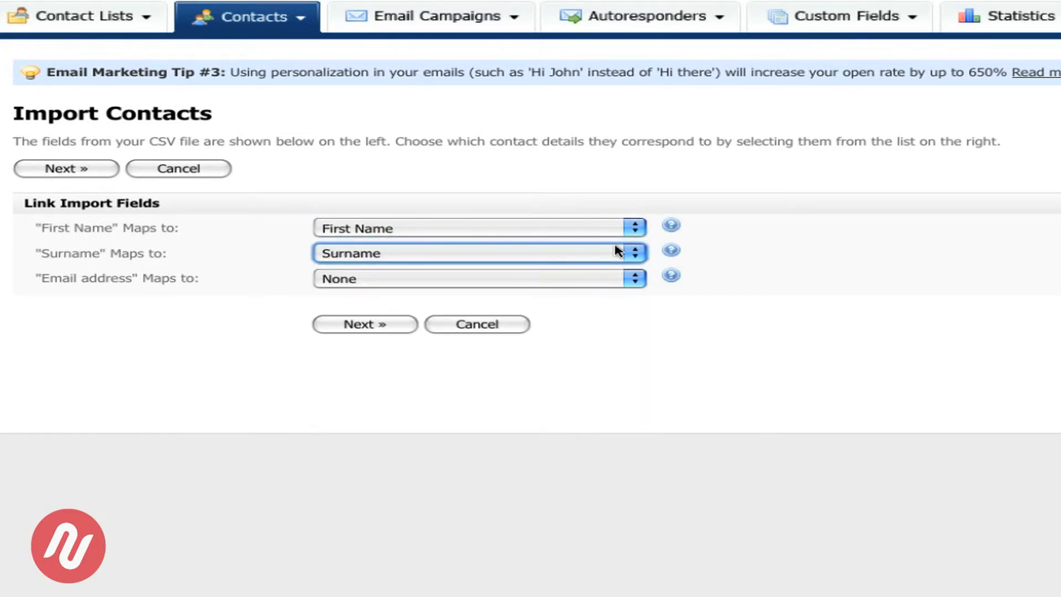
{"action": "mouse_move", "coordinate": [630, 285]}
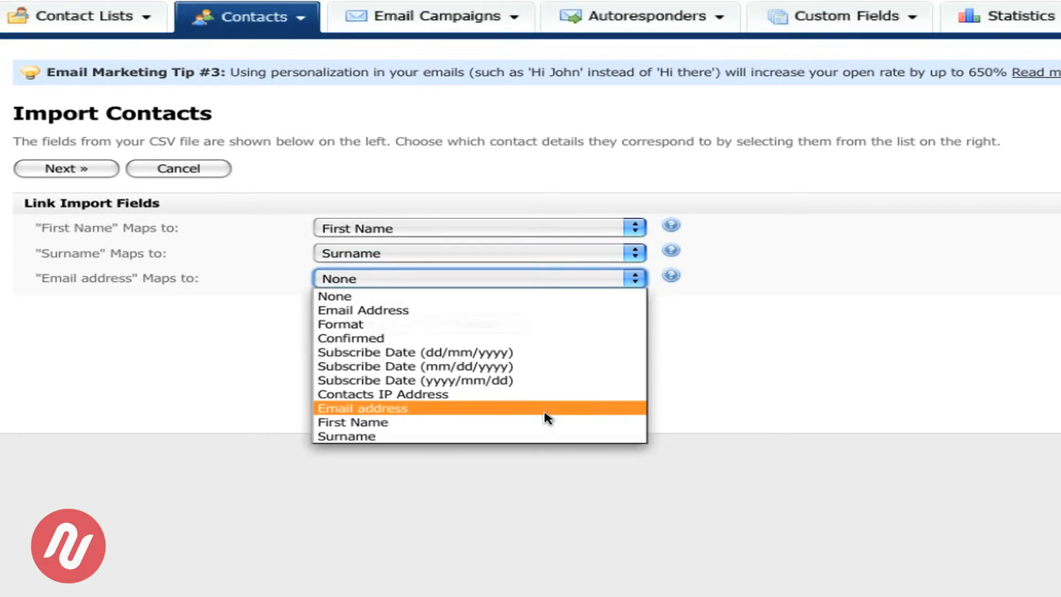
{"action": "left_click", "coordinate": [363, 408]}
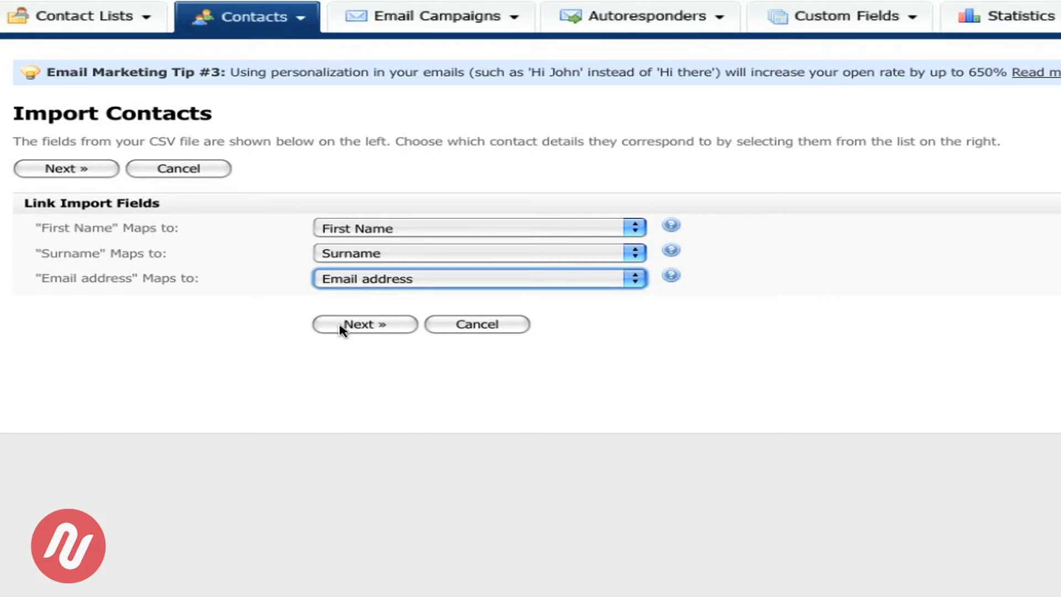
{"action": "left_click", "coordinate": [363, 325]}
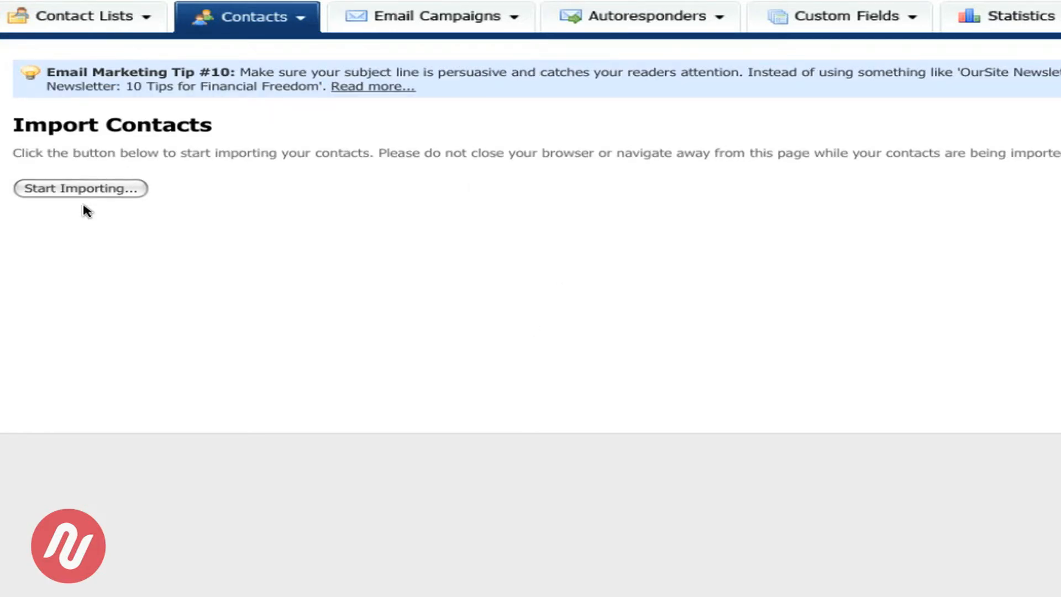
Step: Run the import, adding four contacts with one duplicate and one bad record
{"action": "left_click", "coordinate": [81, 188]}
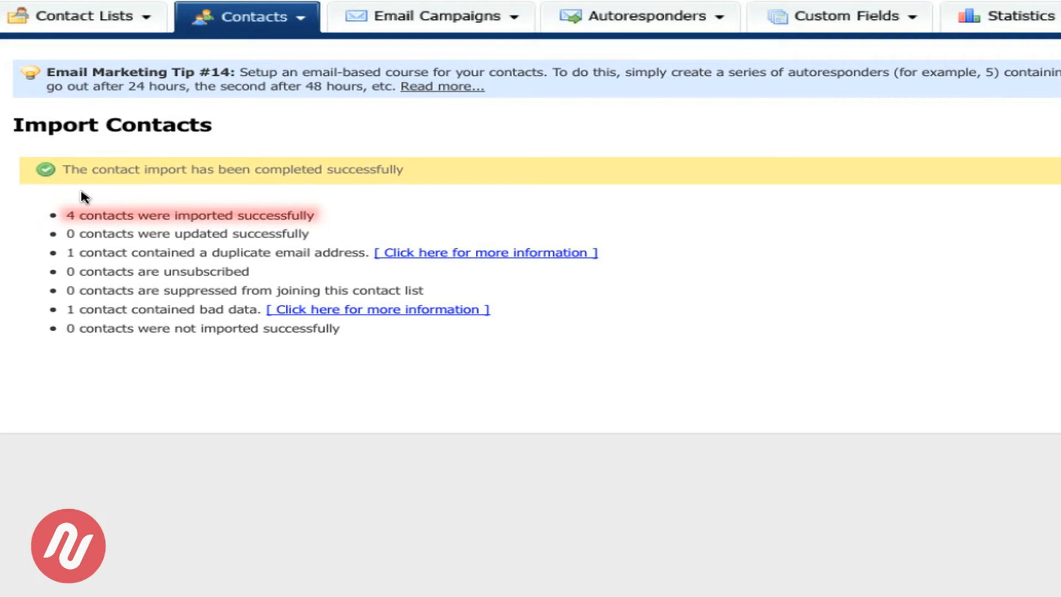
{"action": "mouse_move", "coordinate": [81, 252]}
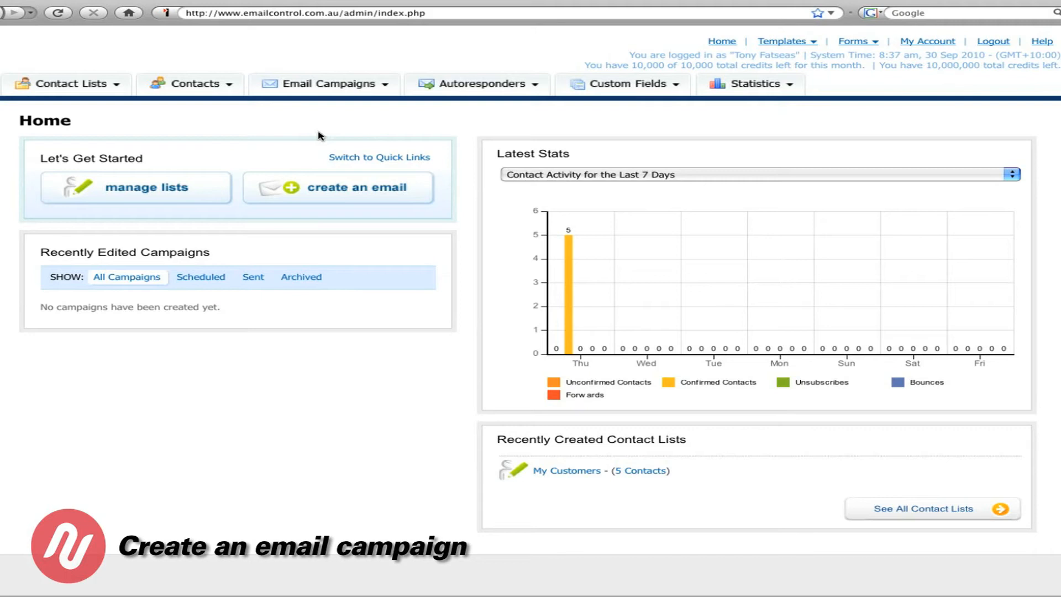
Step: Start a campaign using the Law (1 Column) template and name it 'Monthly Newsletter'
{"action": "left_click", "coordinate": [338, 186]}
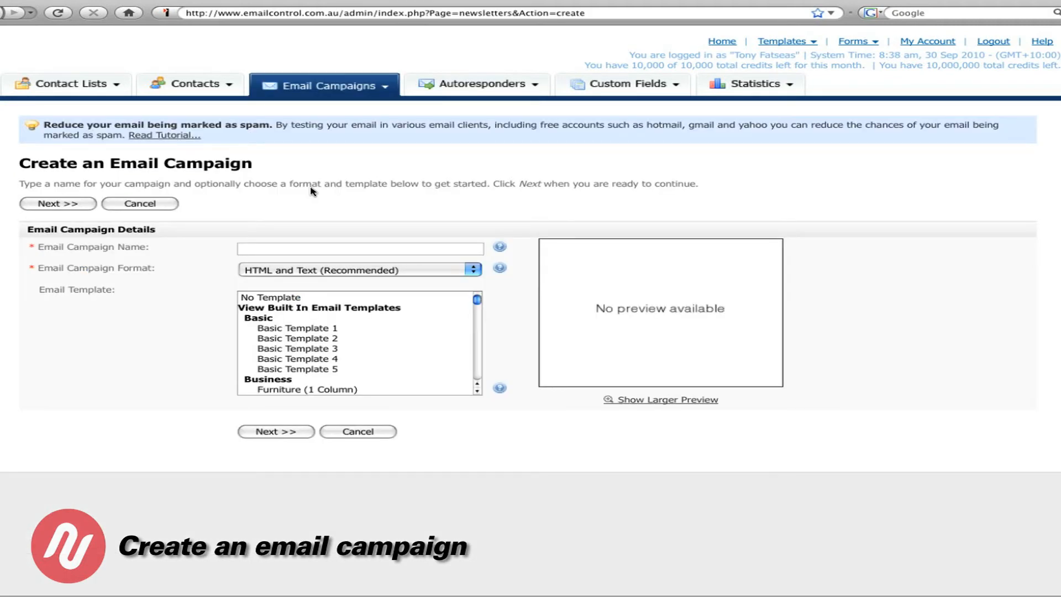
{"action": "left_click", "coordinate": [270, 297]}
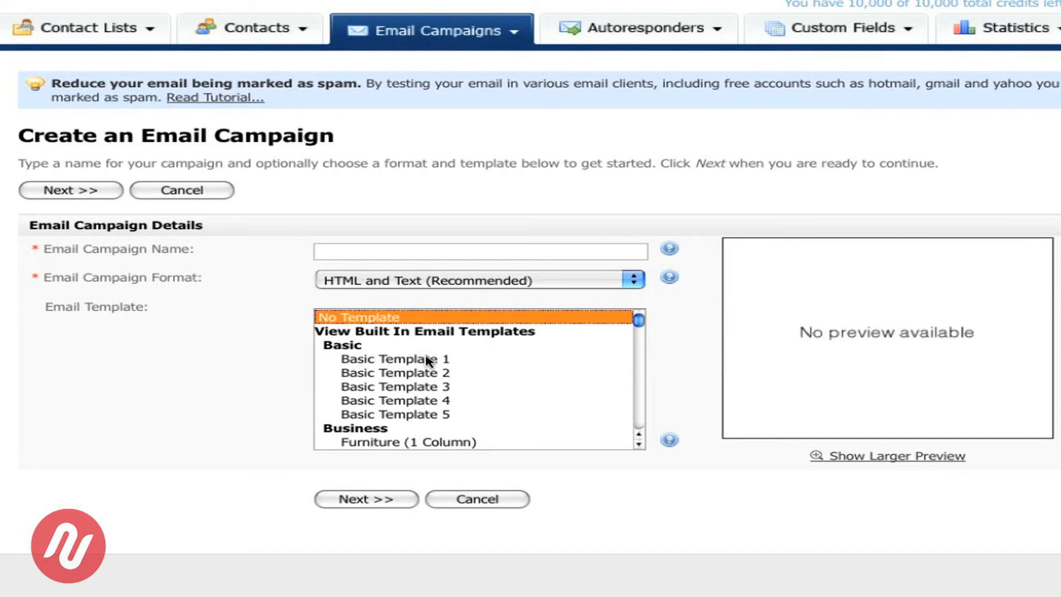
{"action": "left_click", "coordinate": [396, 358]}
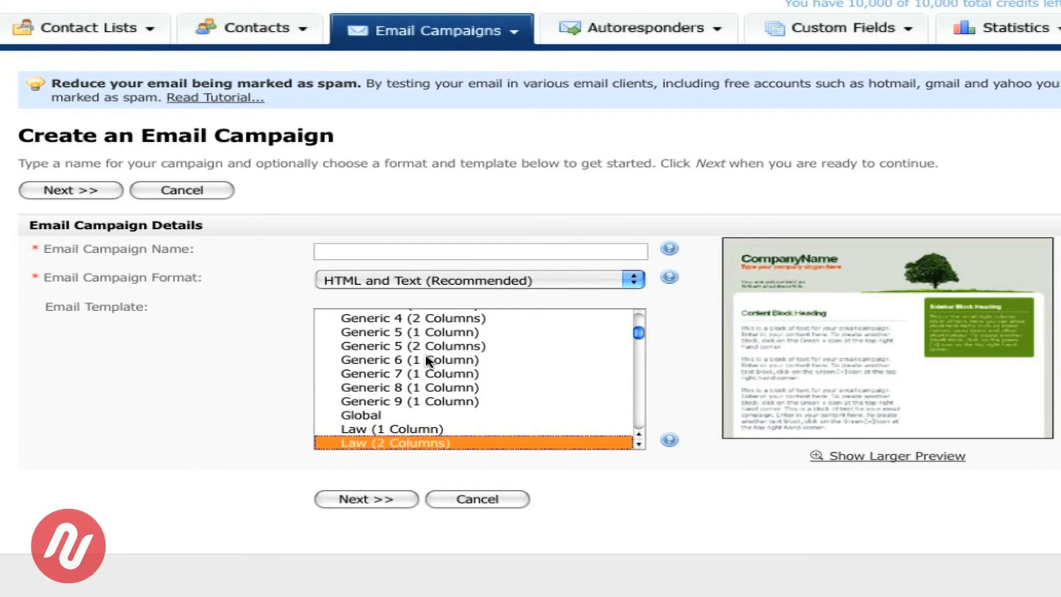
{"action": "left_click", "coordinate": [392, 428]}
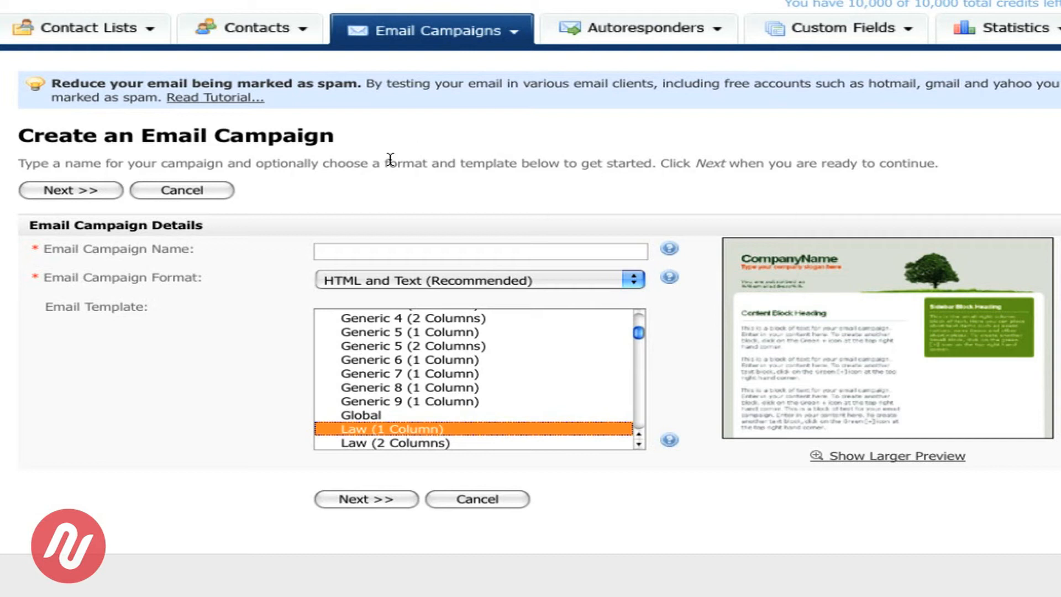
{"action": "left_click", "coordinate": [479, 251]}
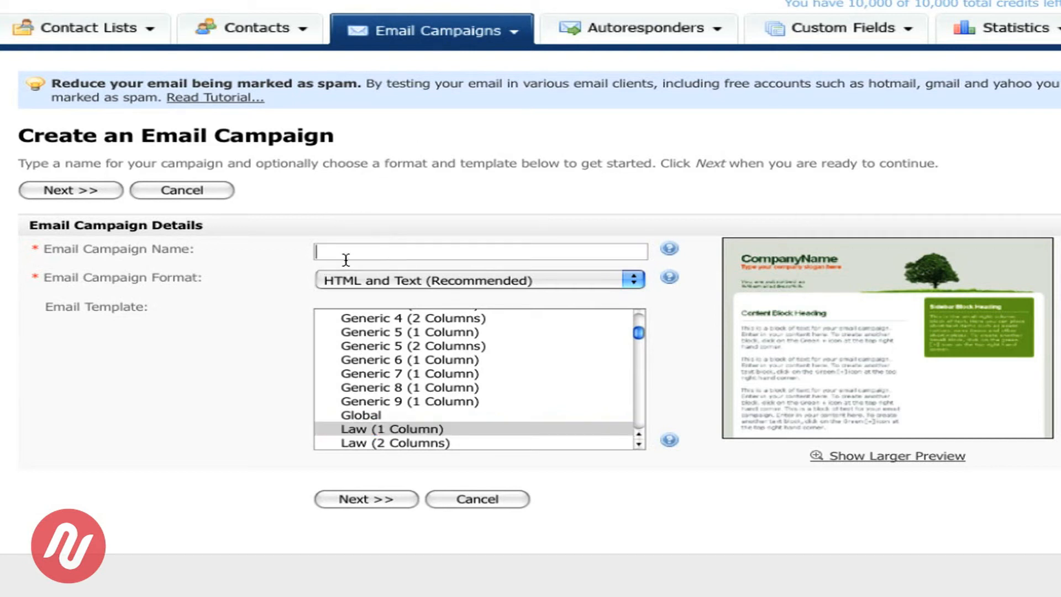
{"action": "type", "text": "Monthly Newsl"}
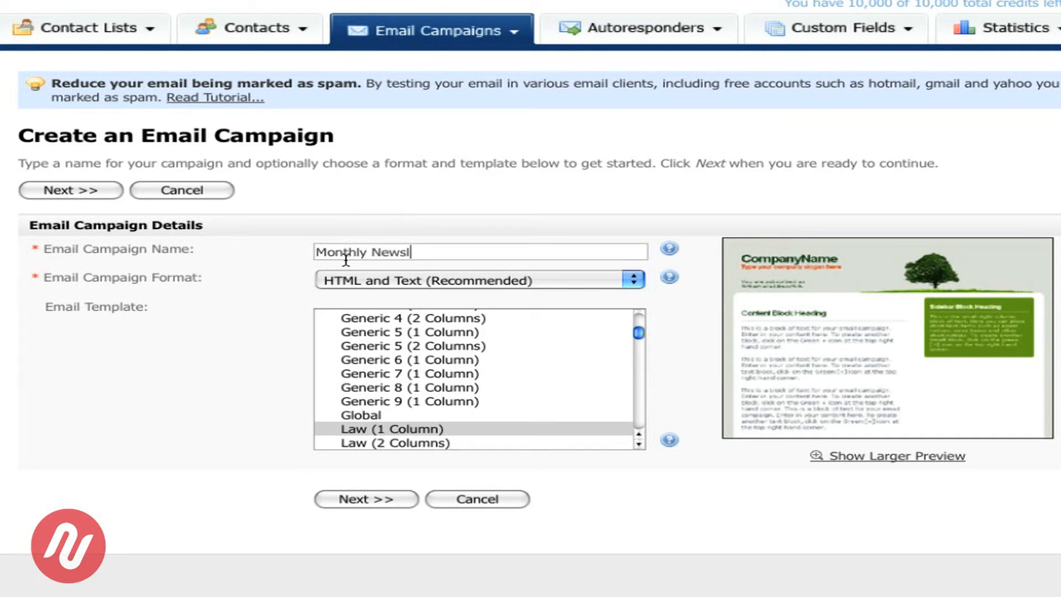
{"action": "type", "text": "etter"}
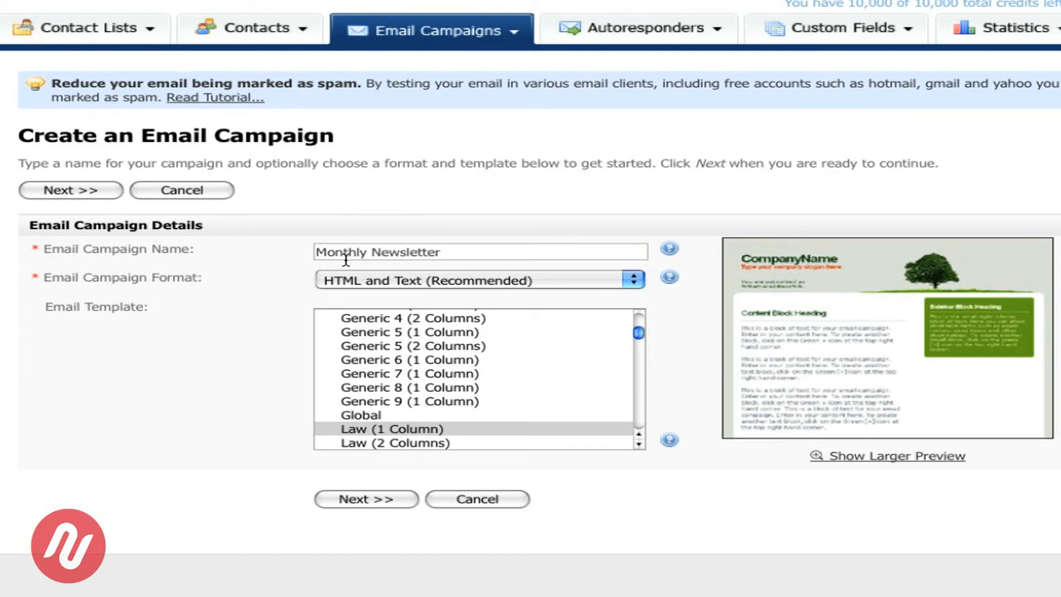
{"action": "mouse_move", "coordinate": [395, 542]}
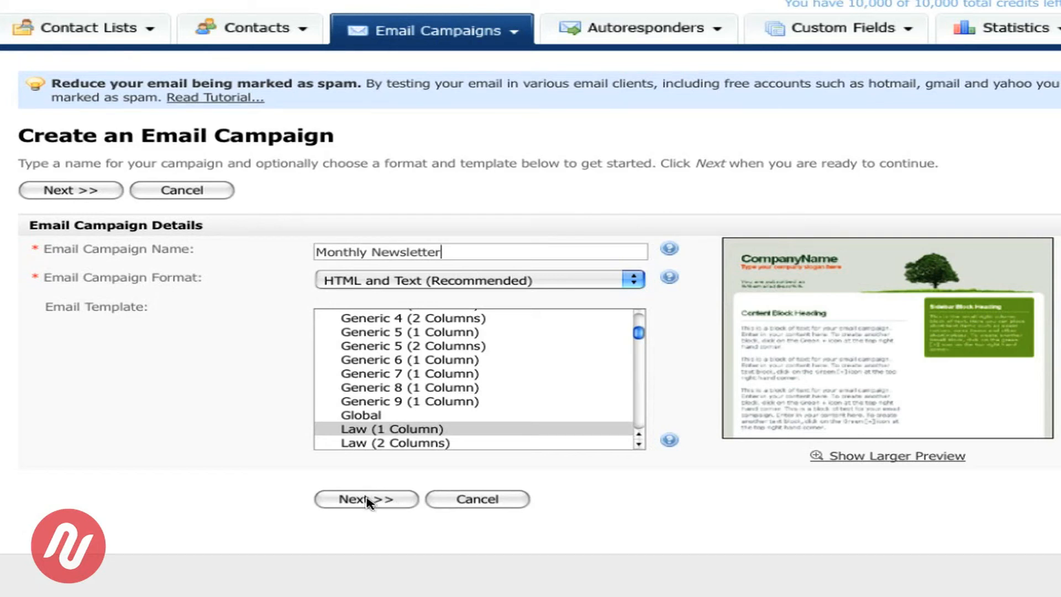
Step: Move to the content editor and enter subject 'Netregistry October Sales'
{"action": "left_click", "coordinate": [366, 499]}
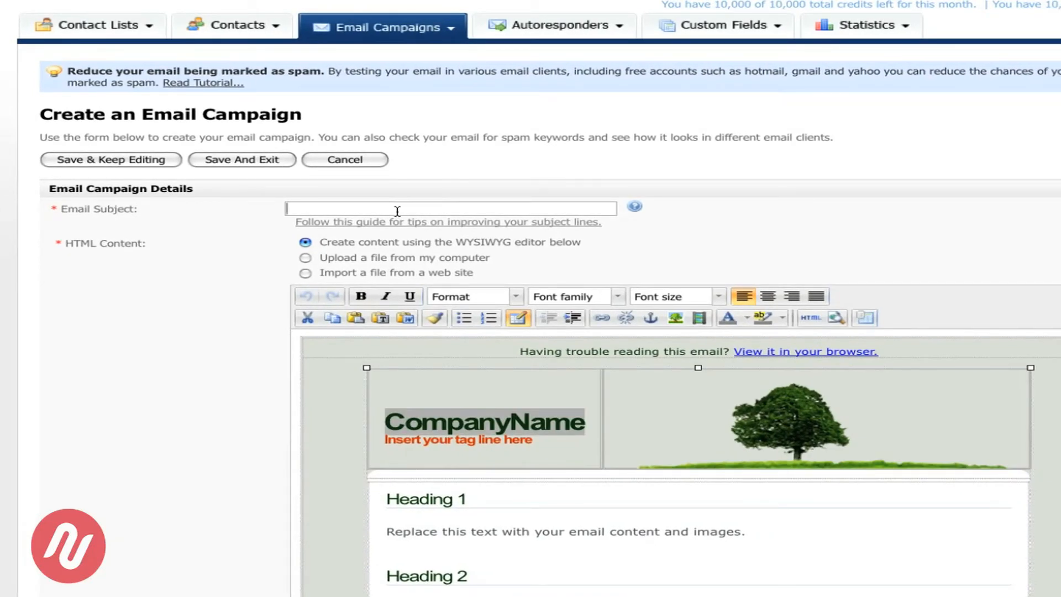
{"action": "type", "text": "Netreg"}
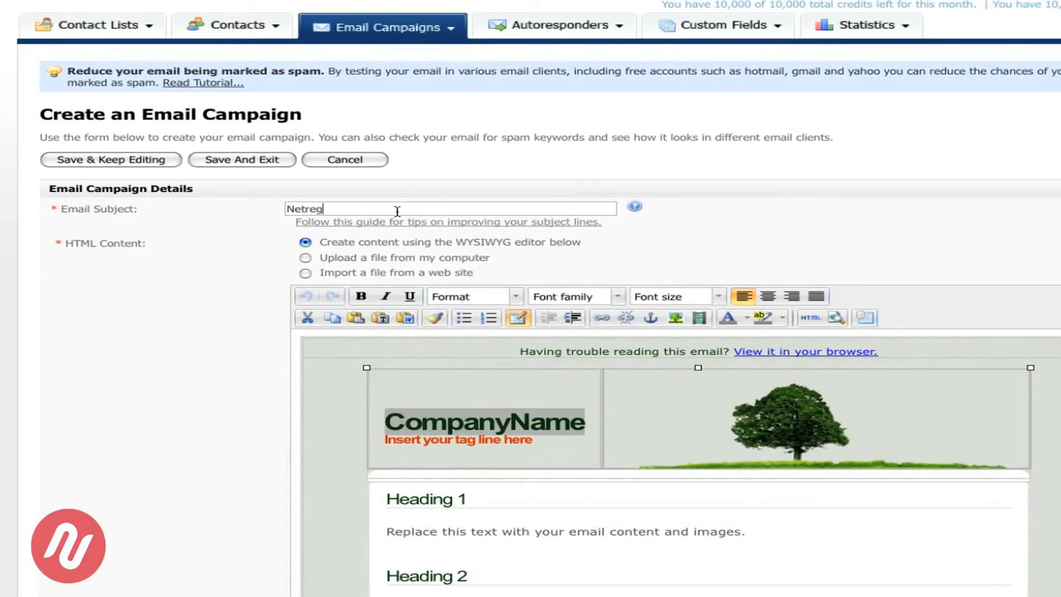
{"action": "type", "text": "istry"}
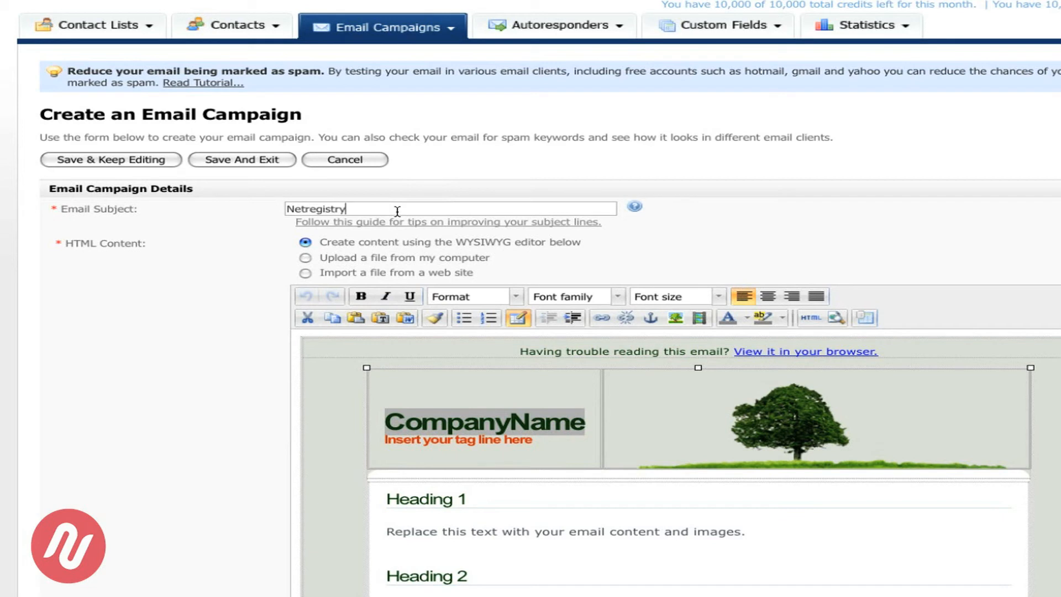
{"action": "type", "text": "Oct"}
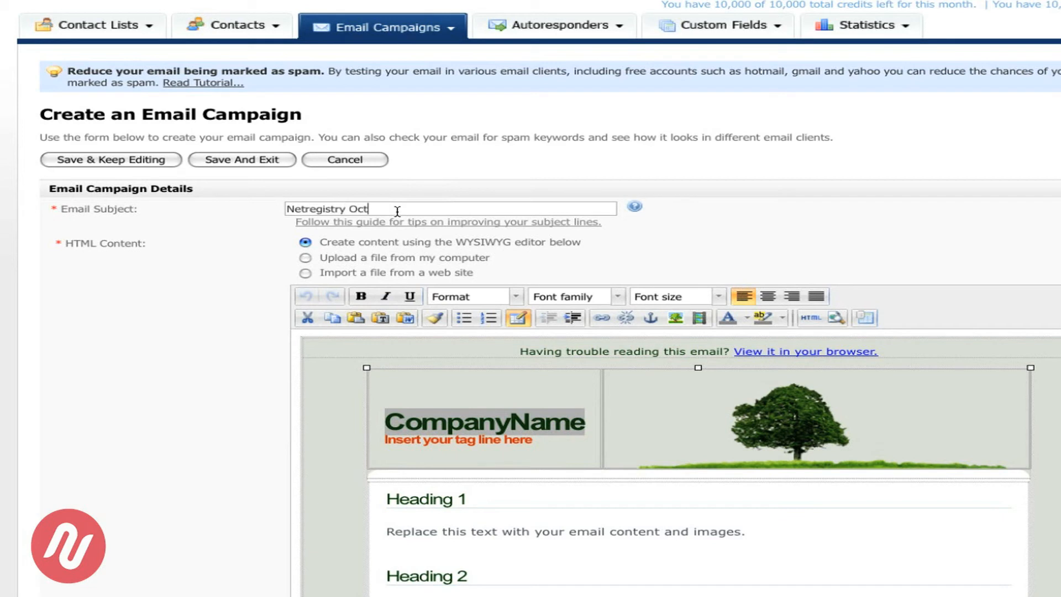
{"action": "type", "text": "ober"}
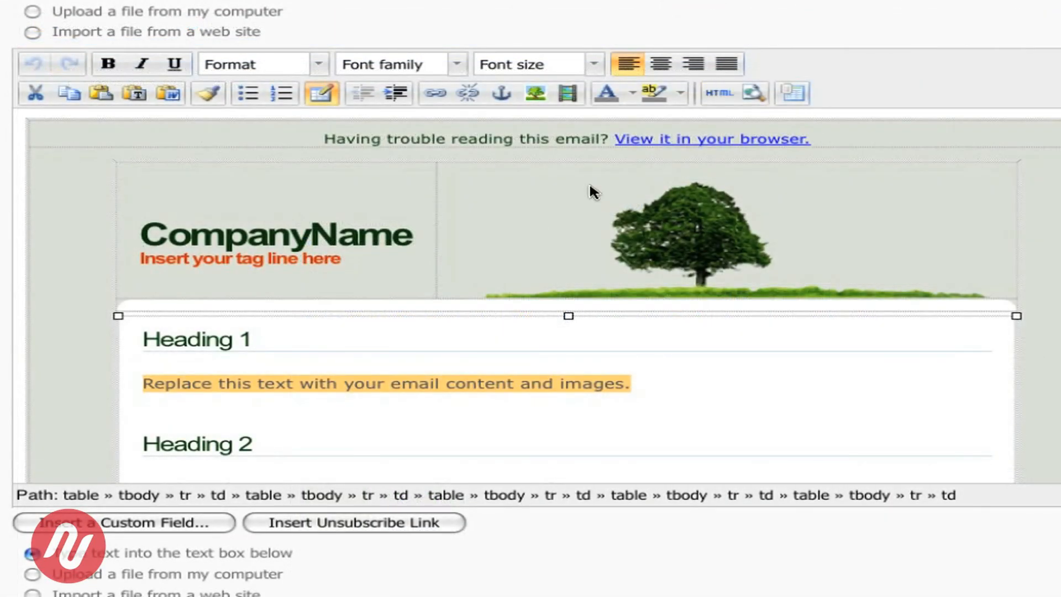
{"action": "mouse_move", "coordinate": [515, 260]}
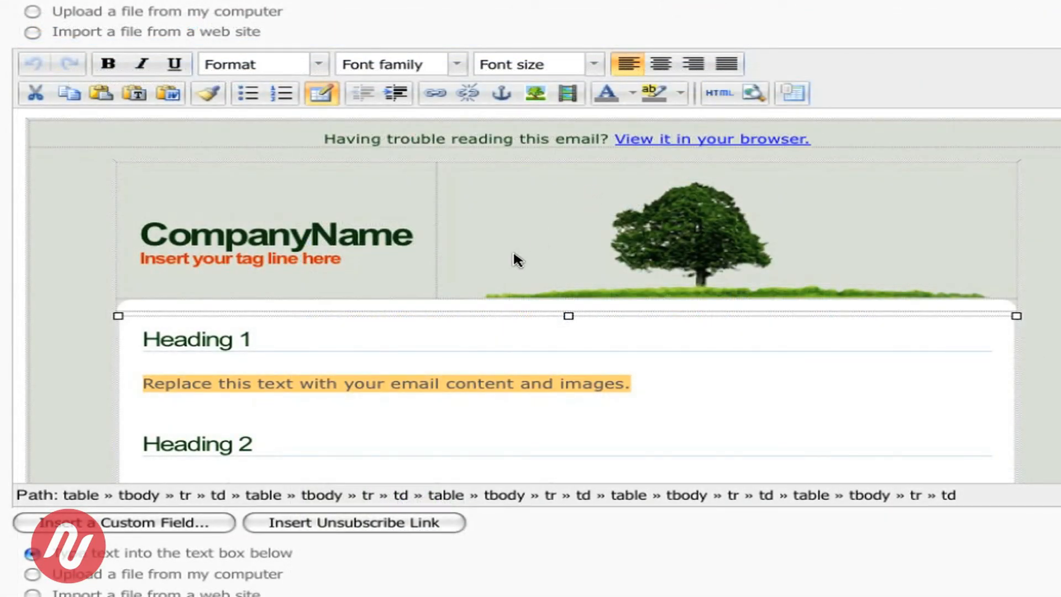
{"action": "mouse_move", "coordinate": [293, 226]}
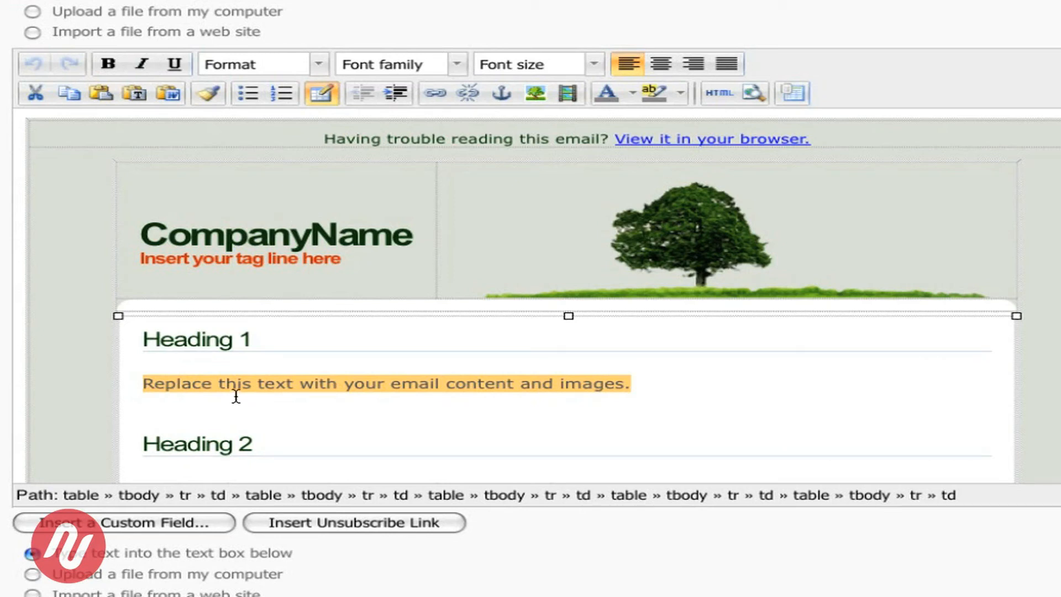
{"action": "mouse_move", "coordinate": [312, 236]}
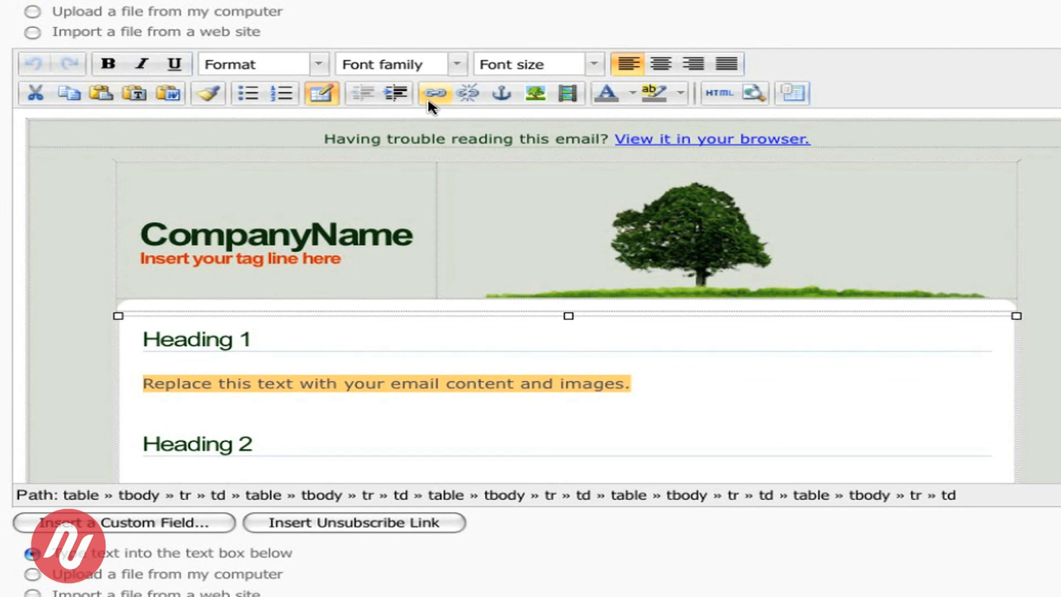
{"action": "mouse_move", "coordinate": [432, 108]}
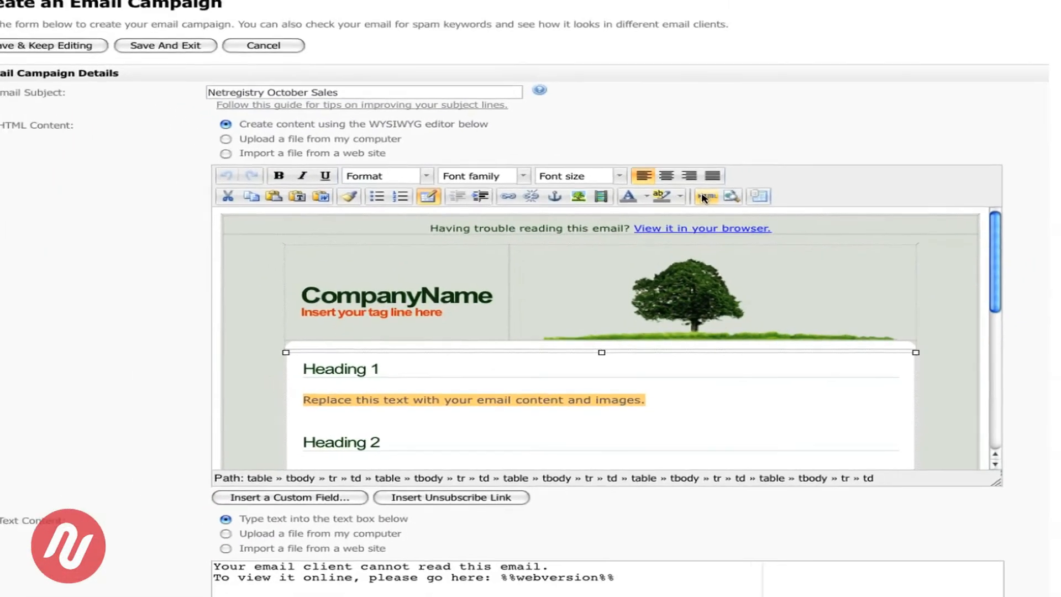
Step: Save and exit the Monthly Newsletter campaign editor
{"action": "scroll", "scroll_direction": "down", "scroll_amount": 3}
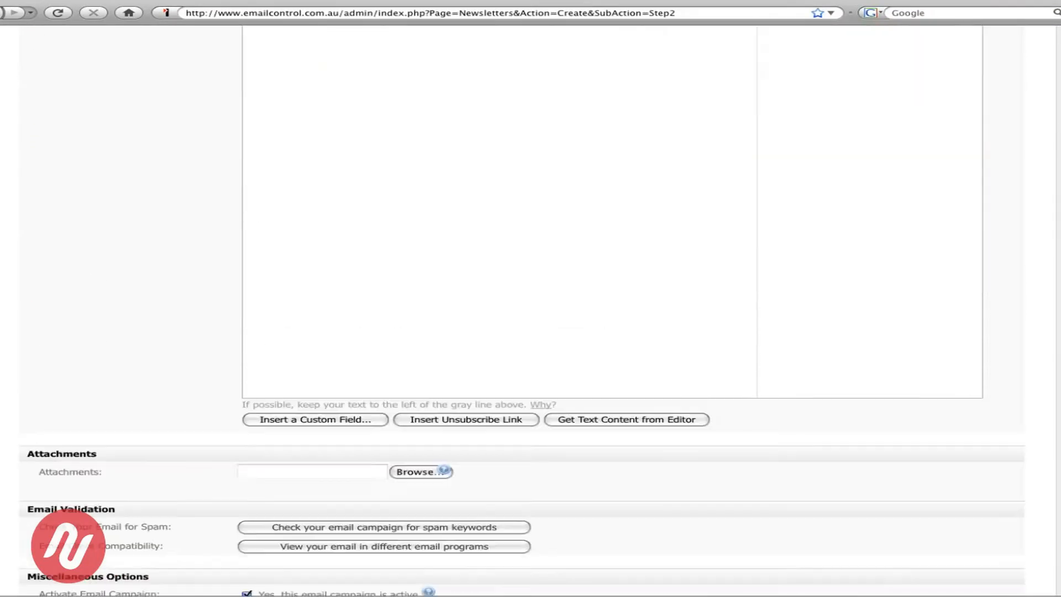
{"action": "scroll", "scroll_direction": "down", "scroll_amount": 3}
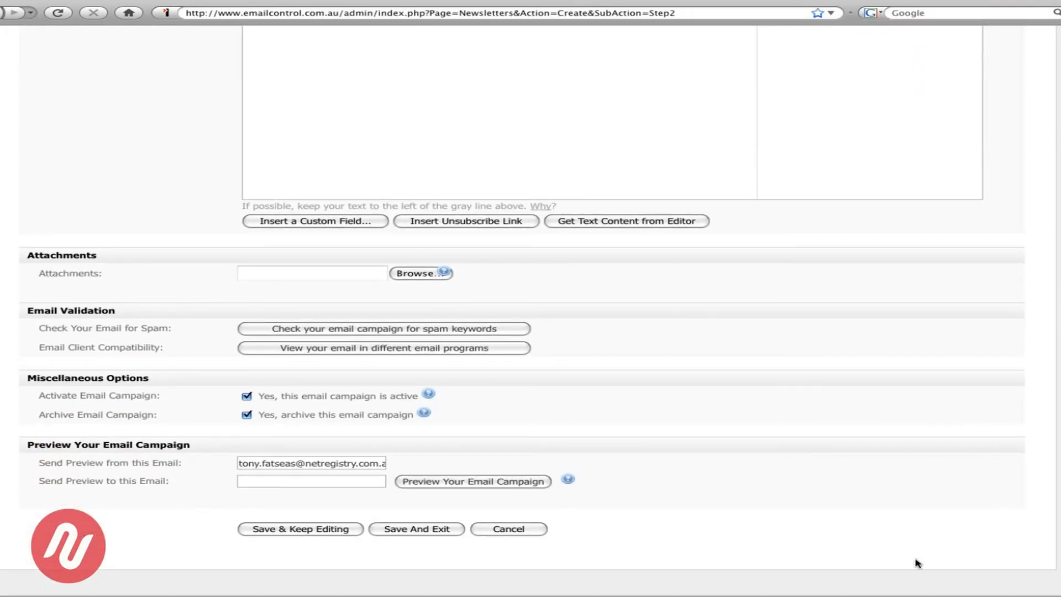
{"action": "mouse_move", "coordinate": [269, 536]}
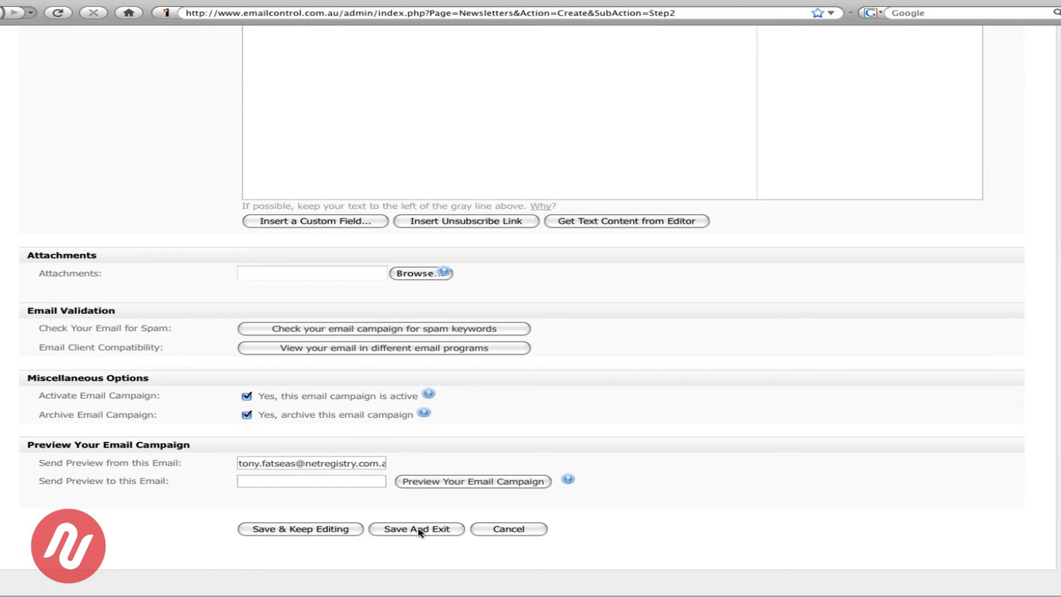
{"action": "left_click", "coordinate": [415, 529]}
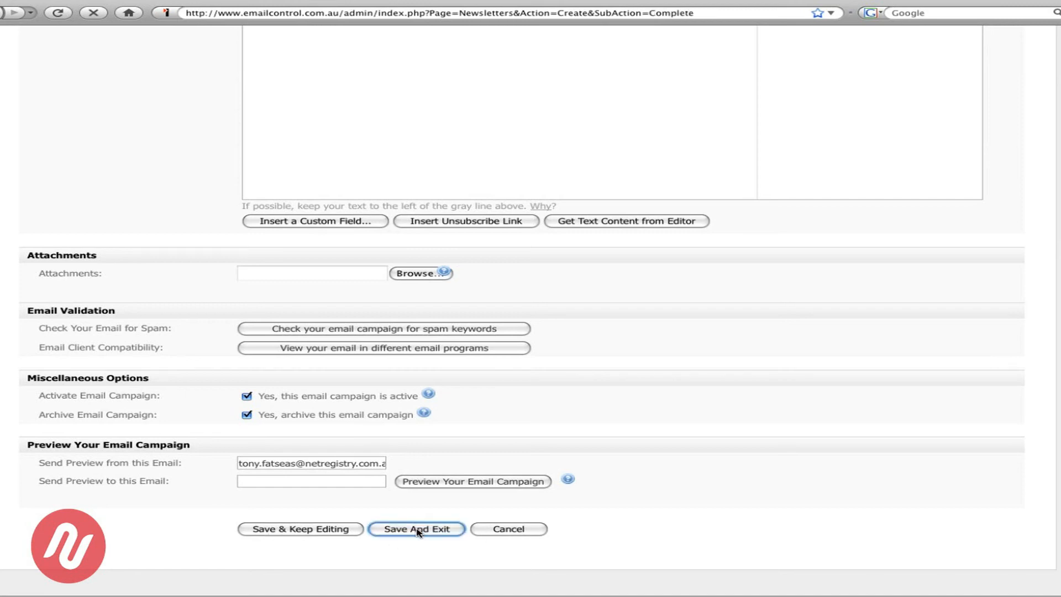
{"action": "left_click", "coordinate": [417, 529]}
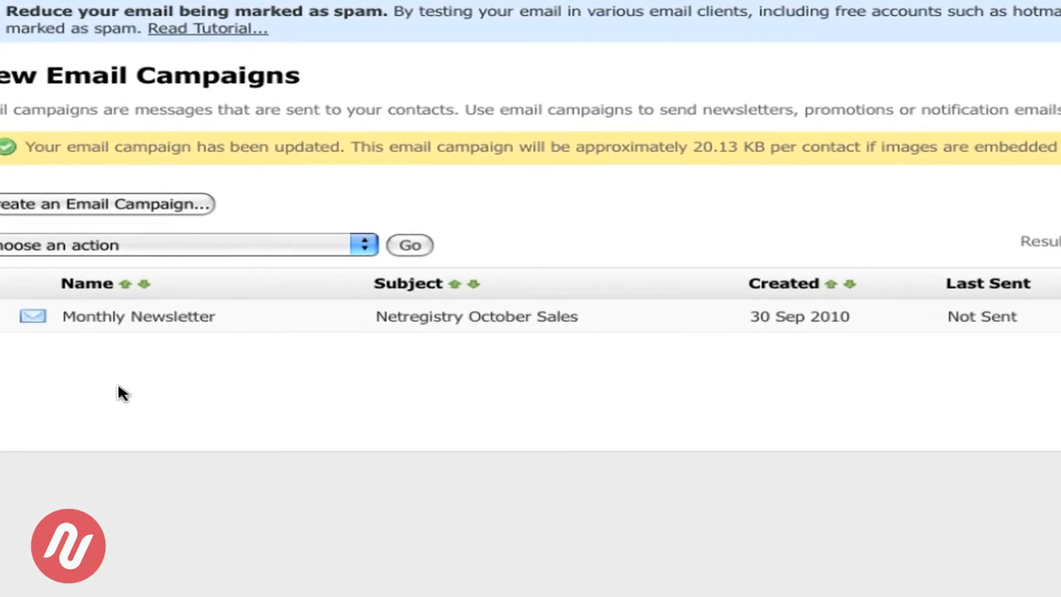
{"action": "mouse_move", "coordinate": [924, 318]}
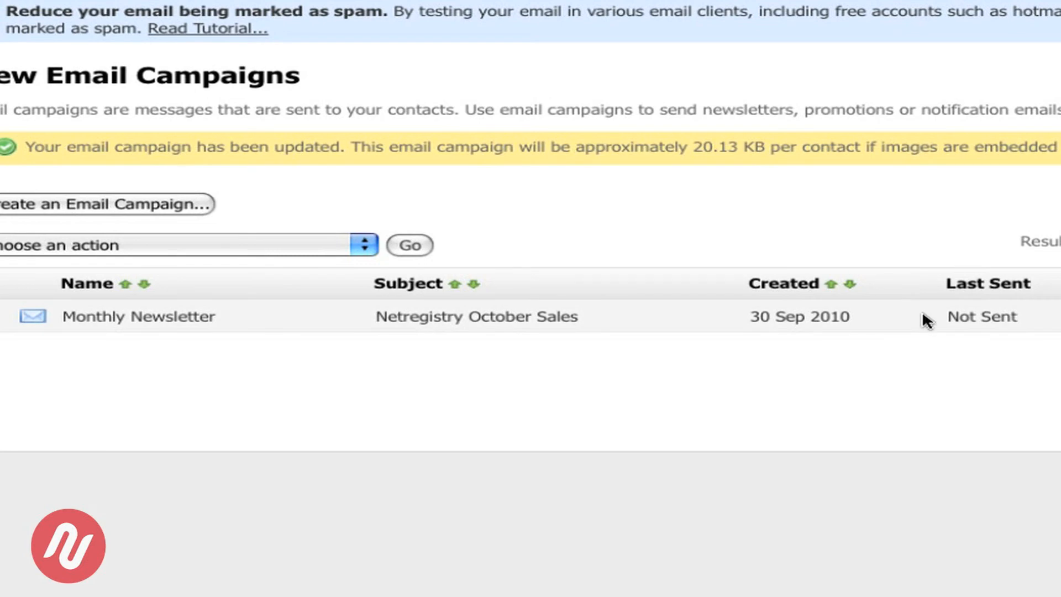
{"action": "mouse_move", "coordinate": [962, 336]}
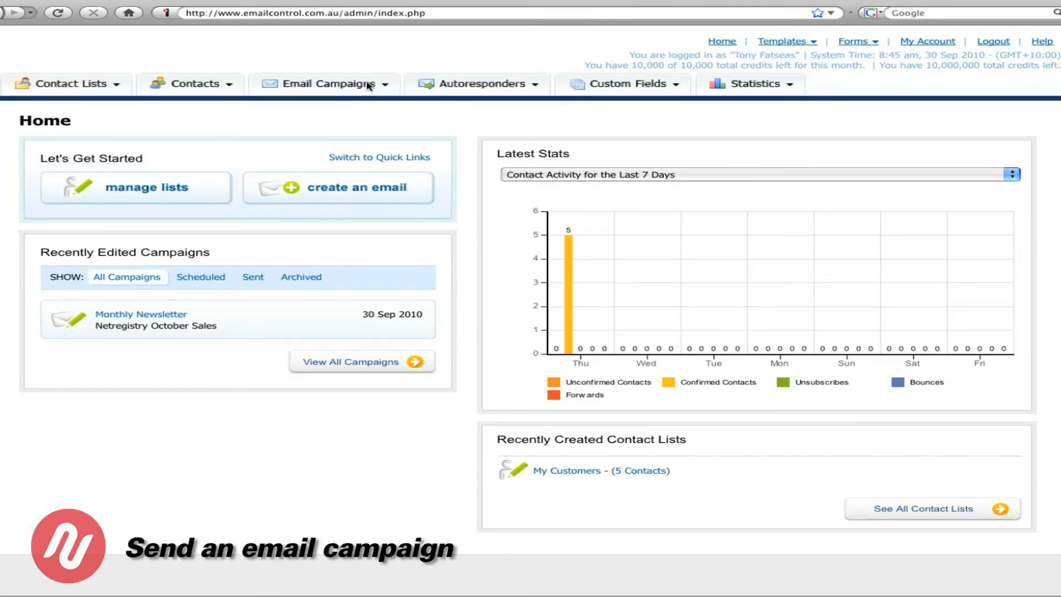
Step: Begin sending a campaign with My Customers as the recipient list
{"action": "left_click", "coordinate": [332, 83]}
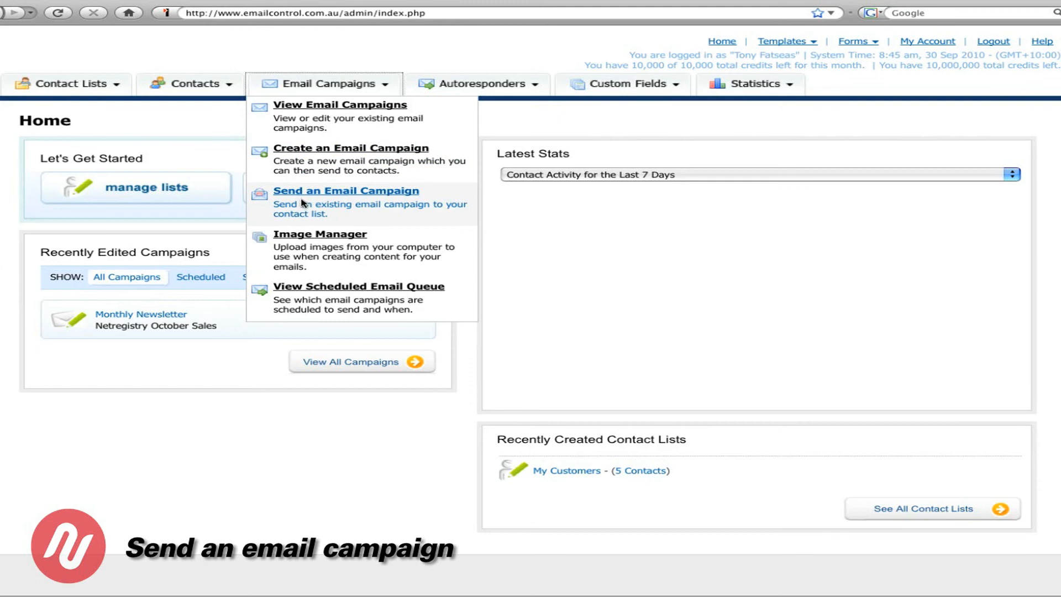
{"action": "left_click", "coordinate": [346, 191]}
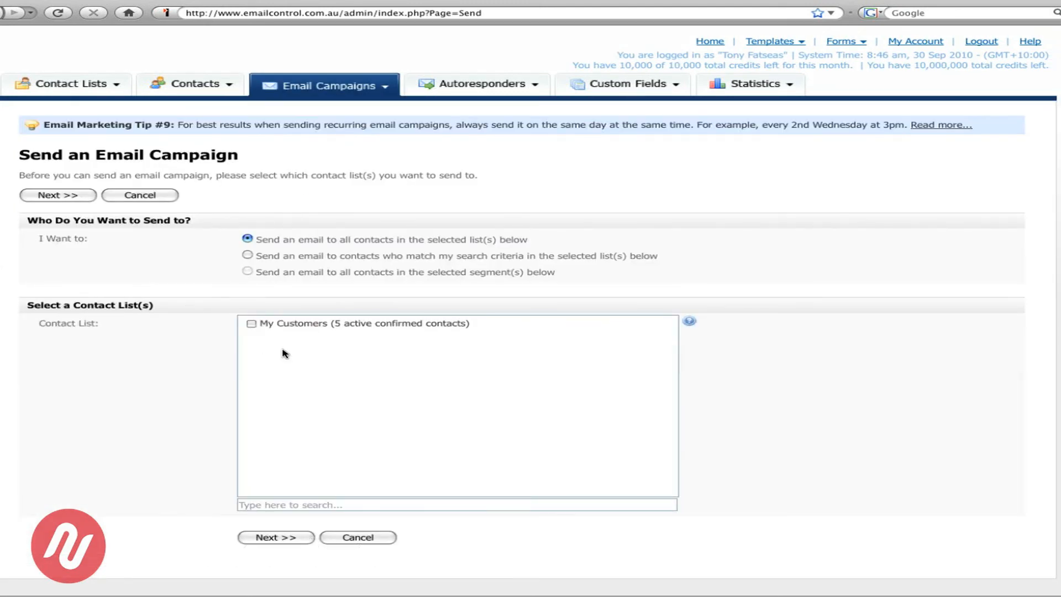
{"action": "left_click", "coordinate": [251, 323]}
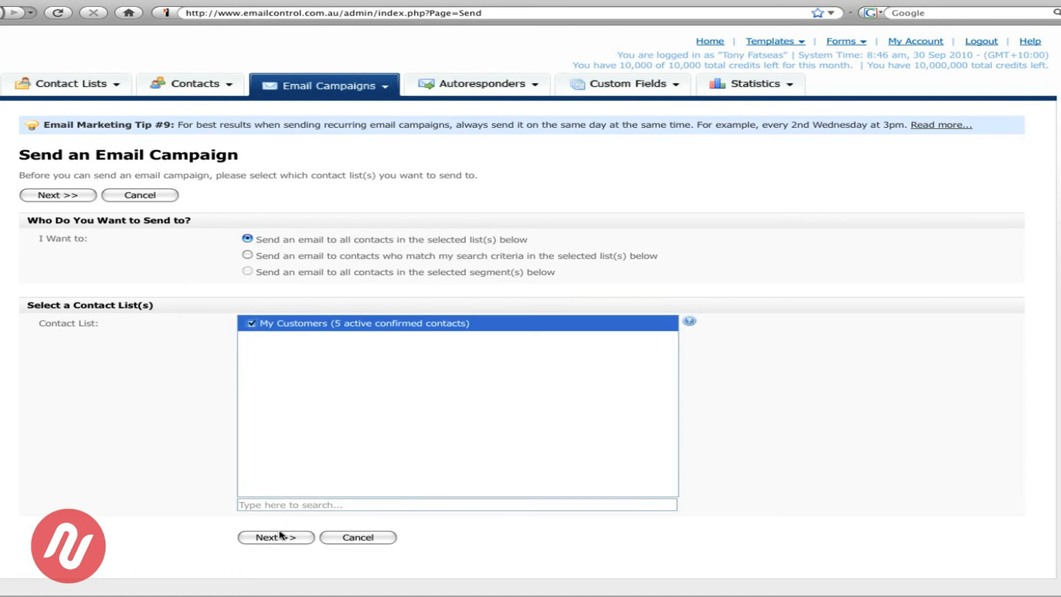
{"action": "left_click", "coordinate": [276, 537]}
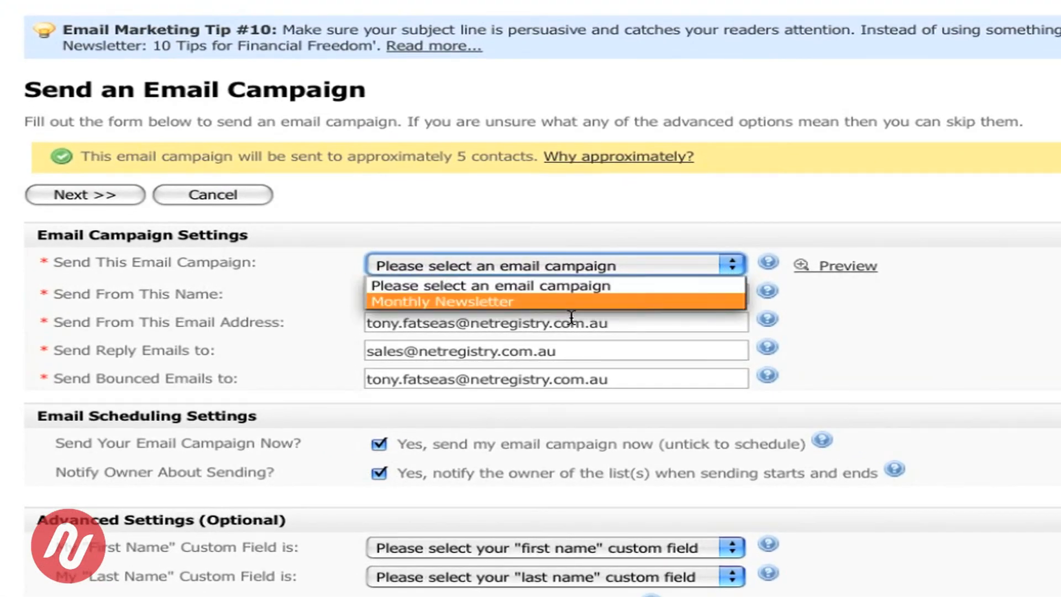
Step: Pick the Monthly Newsletter campaign and schedule it to send now to My Customers
{"action": "left_click", "coordinate": [440, 301]}
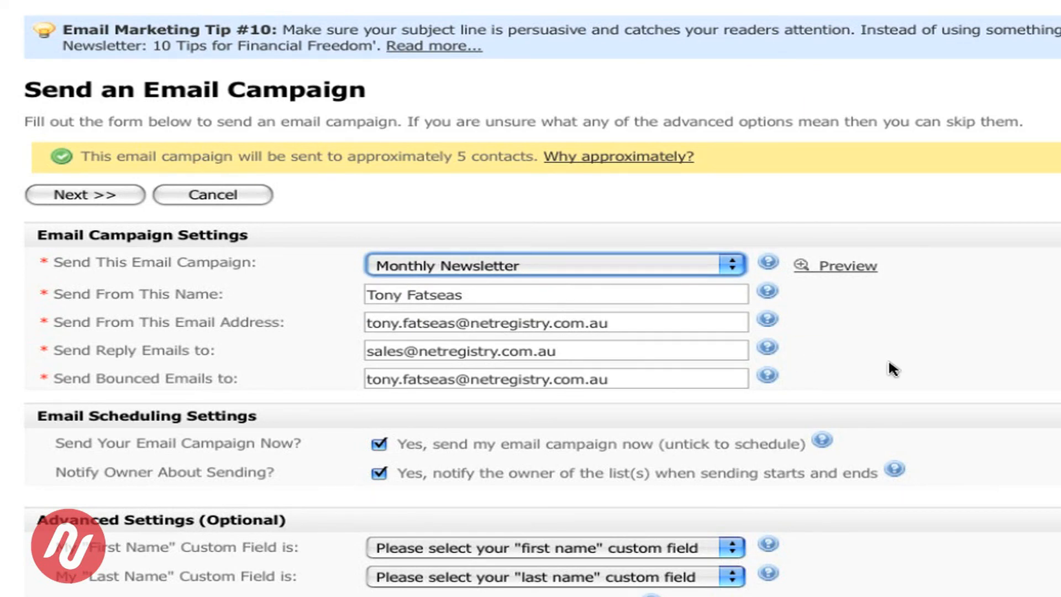
{"action": "mouse_move", "coordinate": [45, 182]}
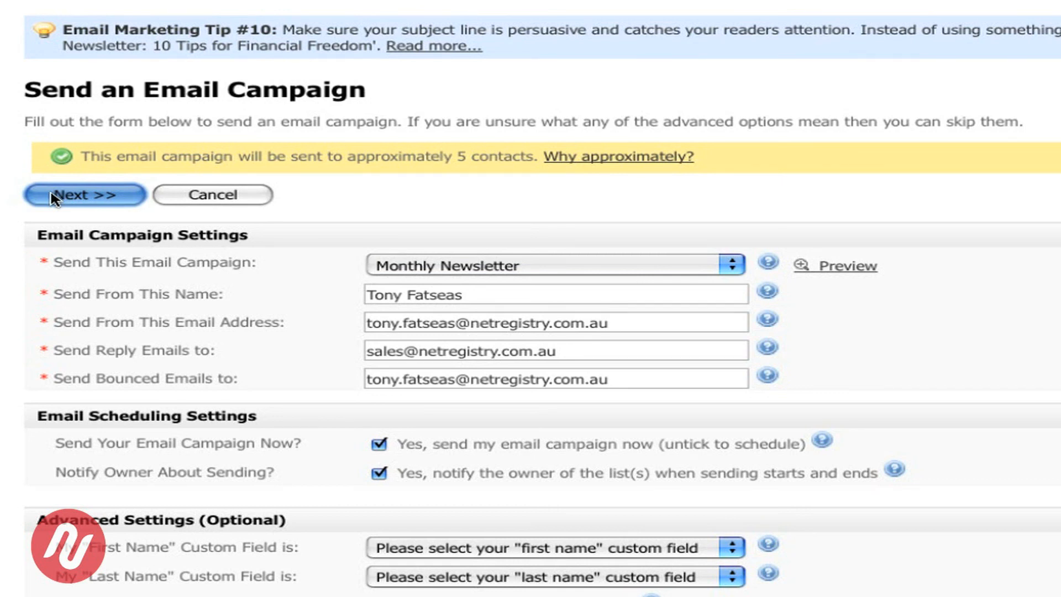
{"action": "left_click", "coordinate": [83, 194]}
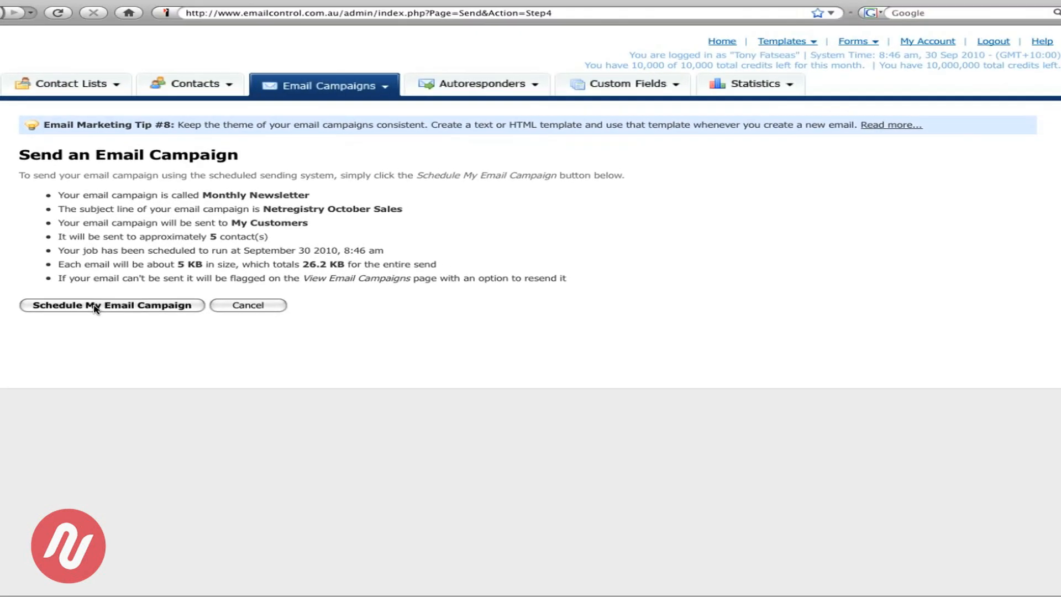
{"action": "left_click", "coordinate": [111, 305]}
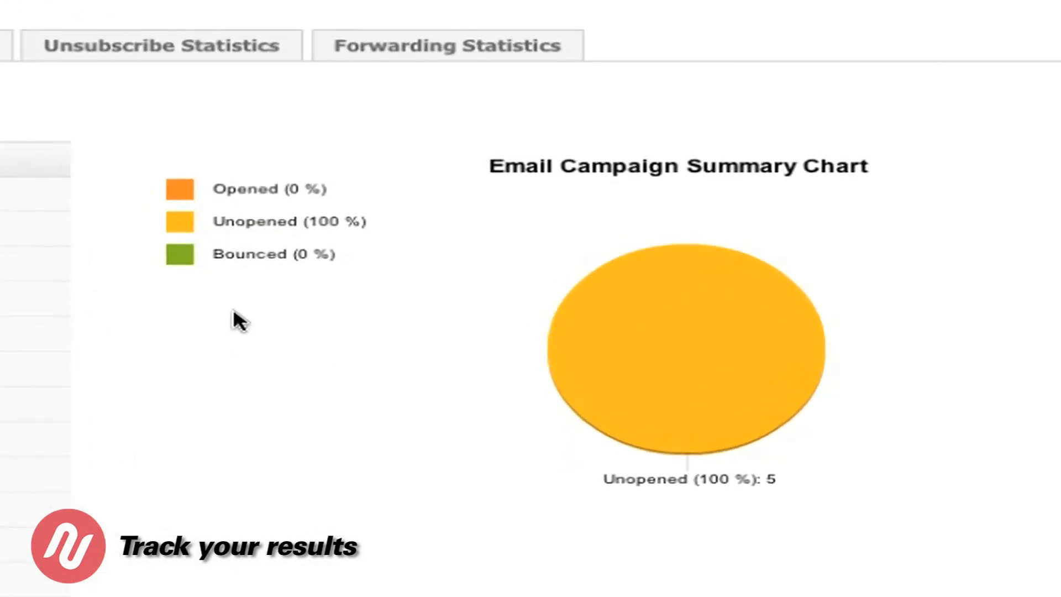
{"action": "mouse_move", "coordinate": [231, 194]}
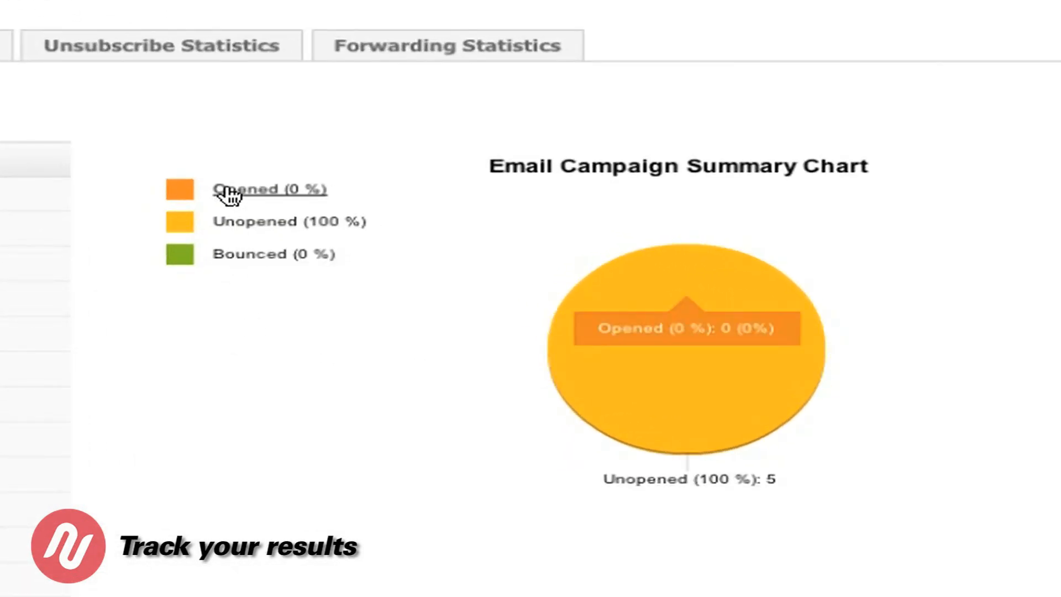
{"action": "mouse_move", "coordinate": [229, 270]}
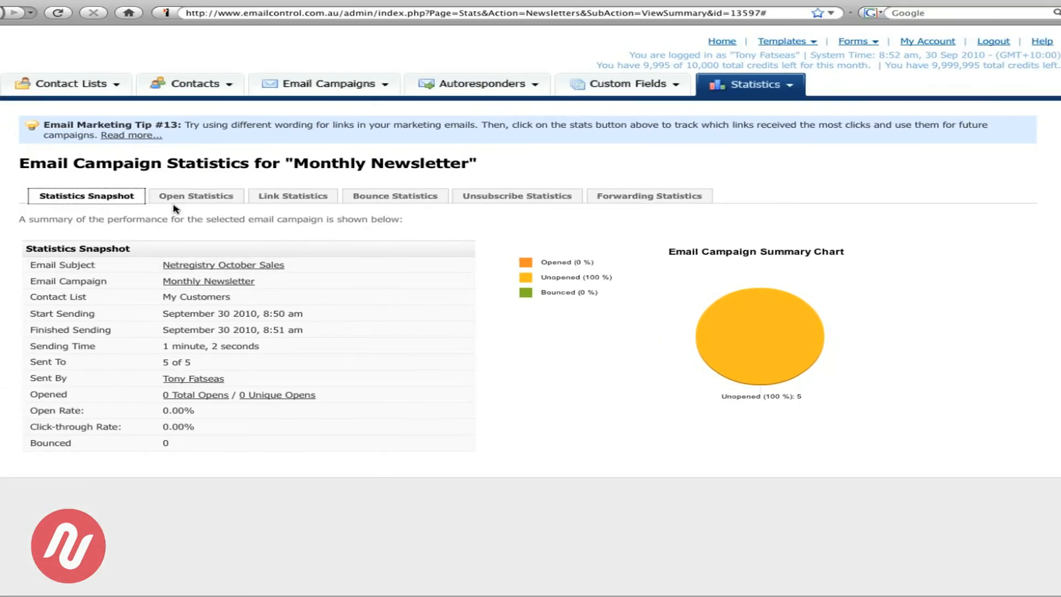
{"action": "mouse_move", "coordinate": [177, 204]}
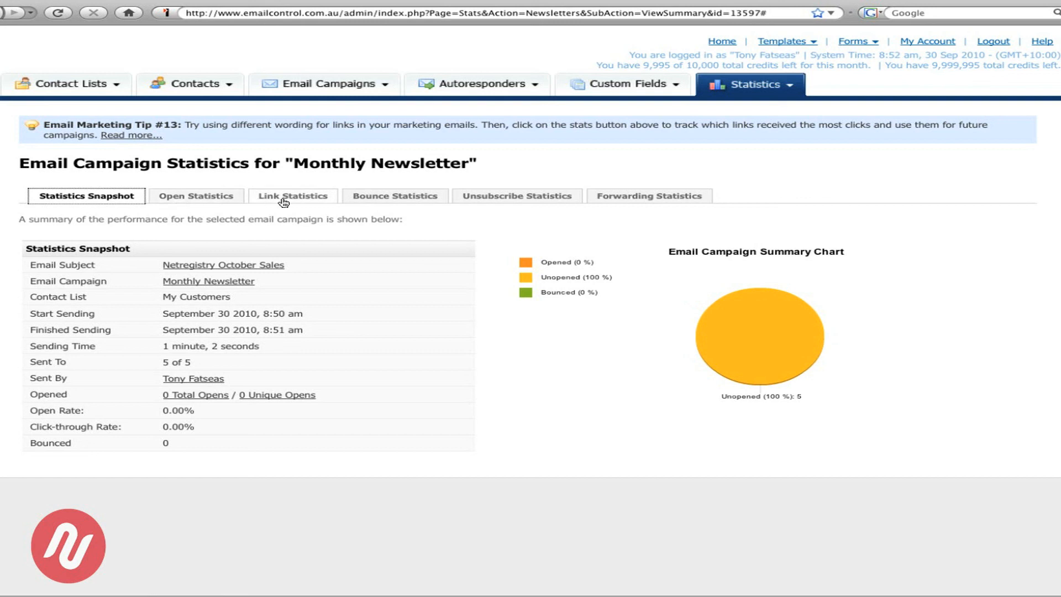
{"action": "mouse_move", "coordinate": [394, 212]}
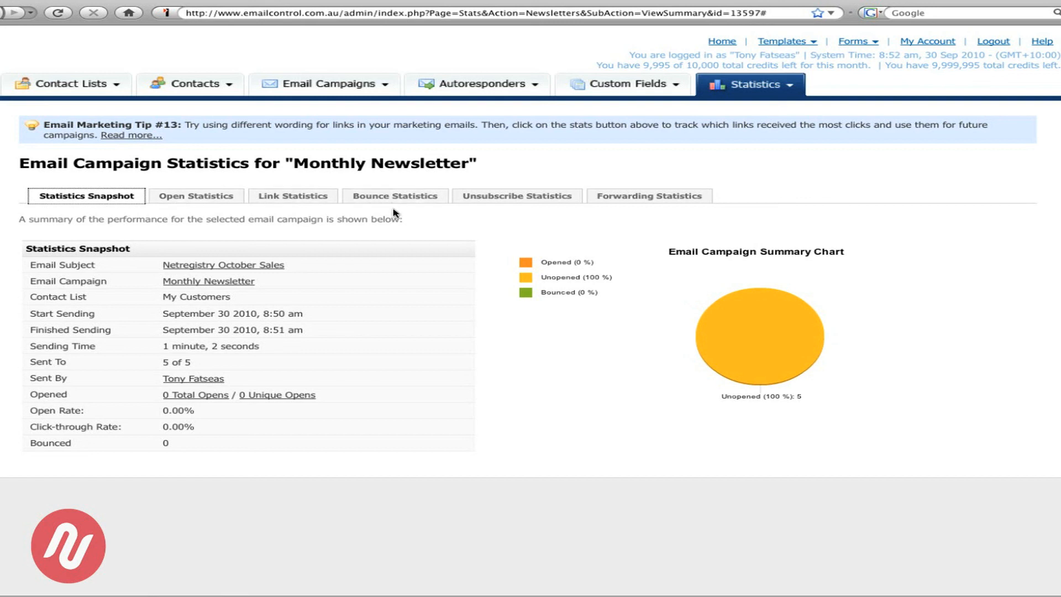